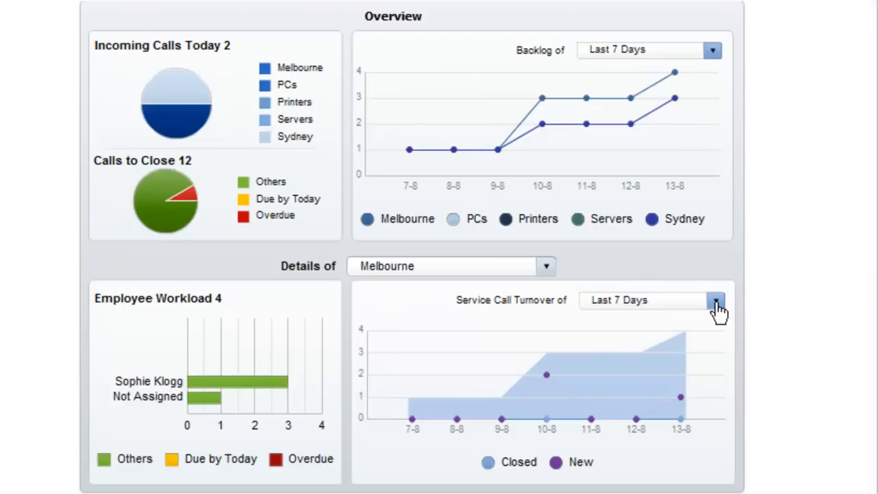
Check the location choices on the details, keeping Melbourne selected
click(716, 299)
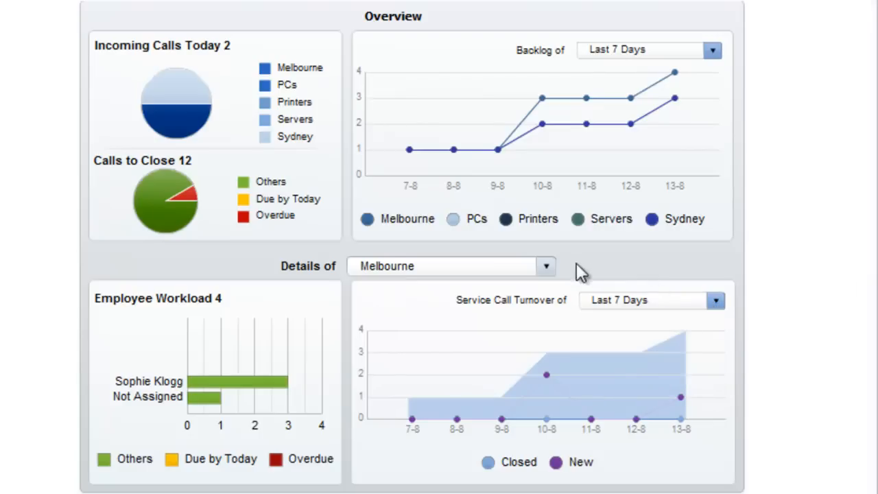
click(546, 266)
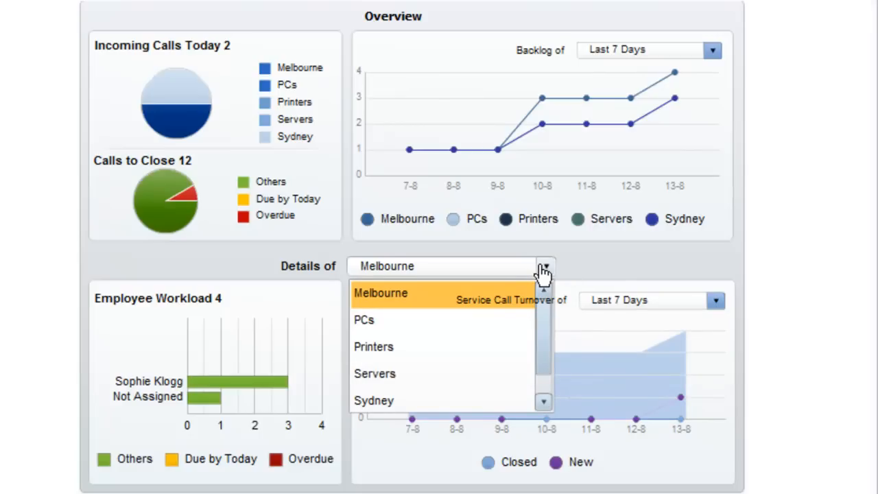
click(381, 294)
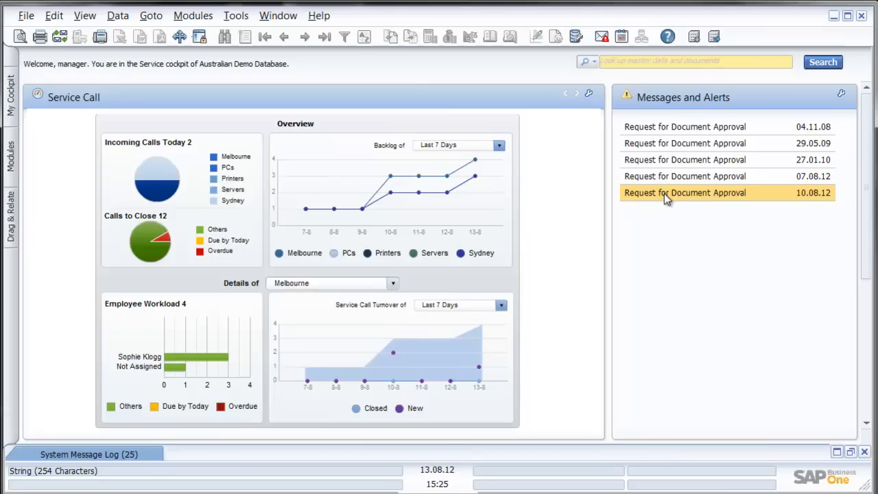
Review the latest document approval request, then close it and the messages overview
double_click(683, 192)
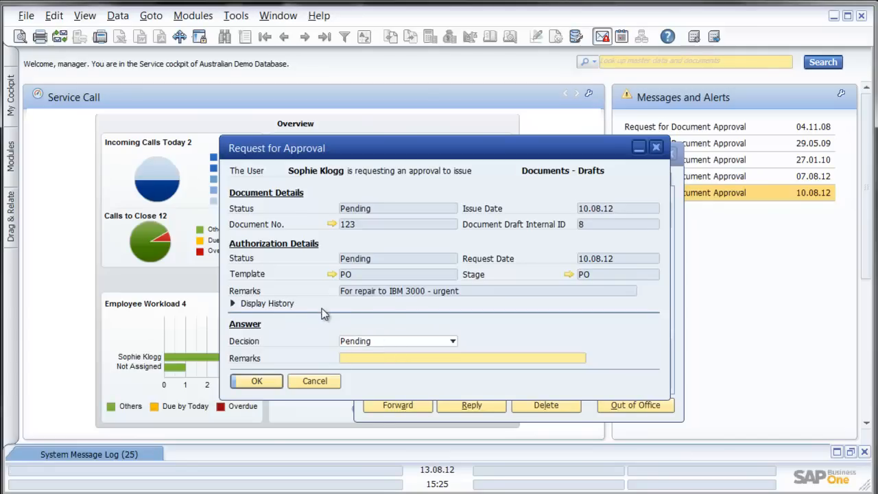
mouse_move(332, 228)
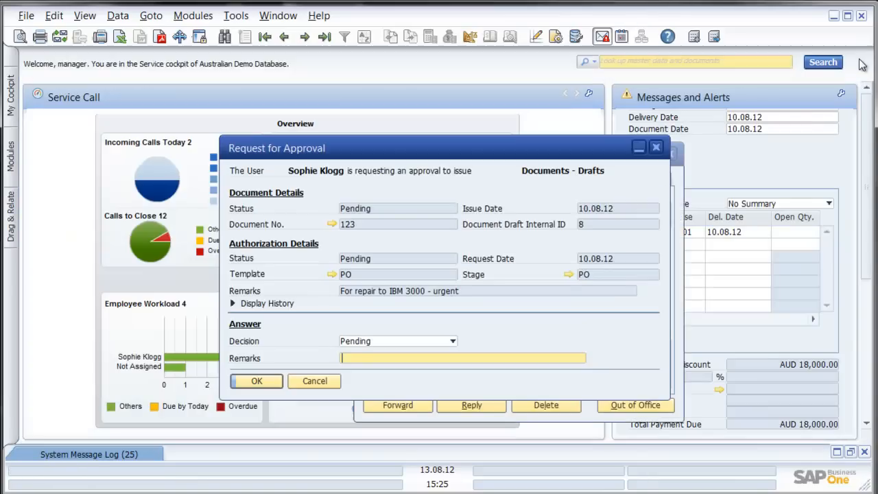
click(453, 340)
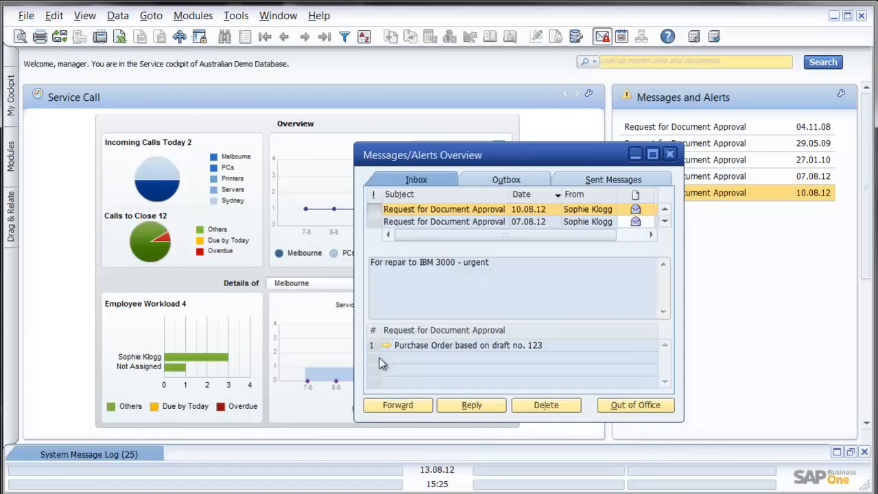
click(669, 154)
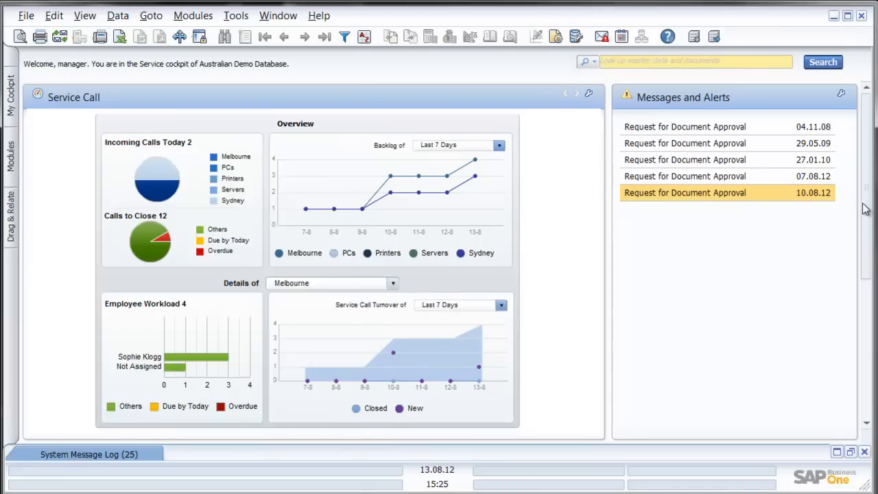
mouse_move(867, 234)
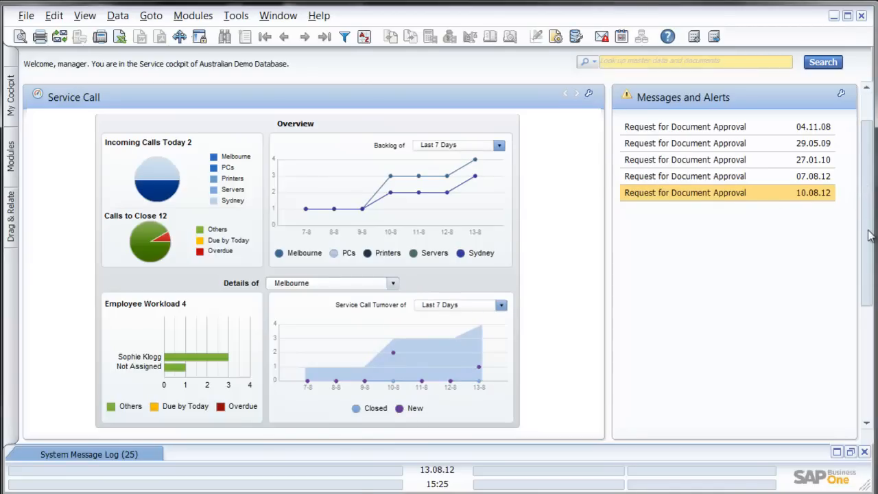
List my four open service calls in an enlarged window, then close the list
scroll(down, 3)
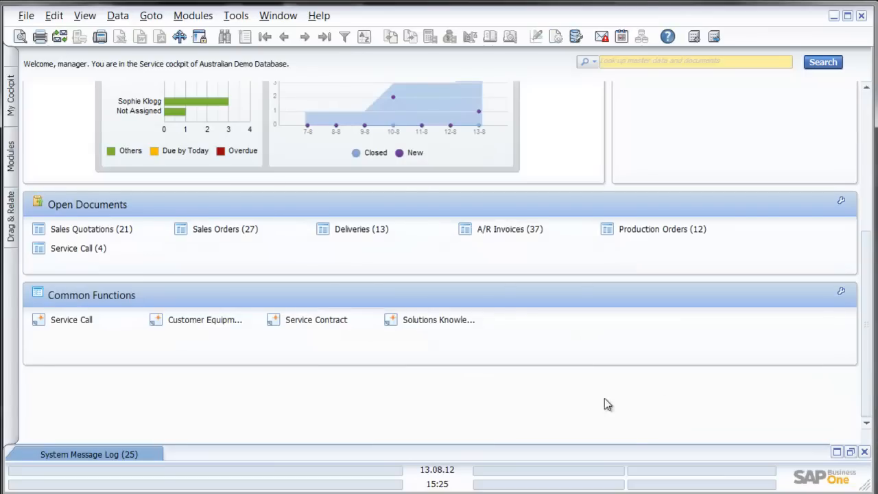
mouse_move(166, 272)
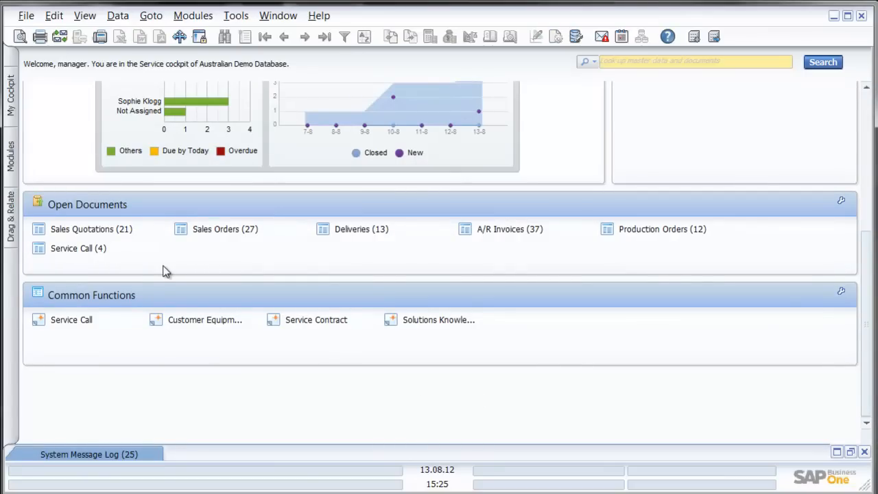
mouse_move(158, 266)
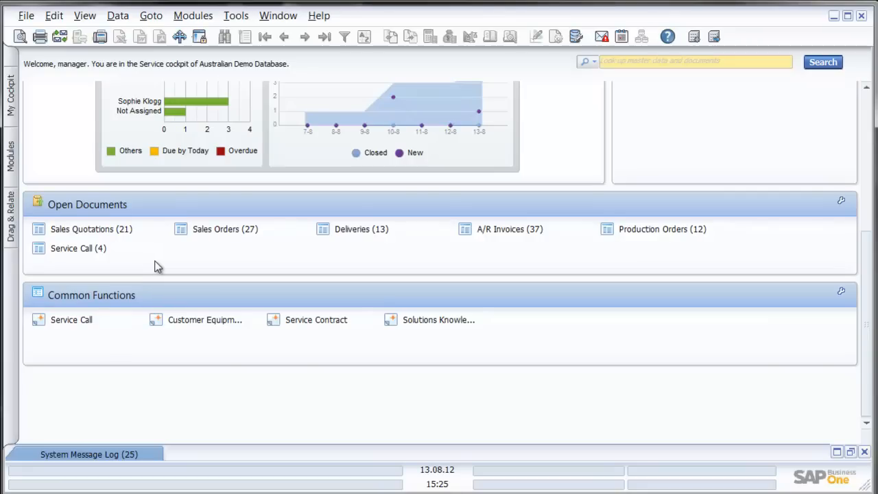
click(72, 247)
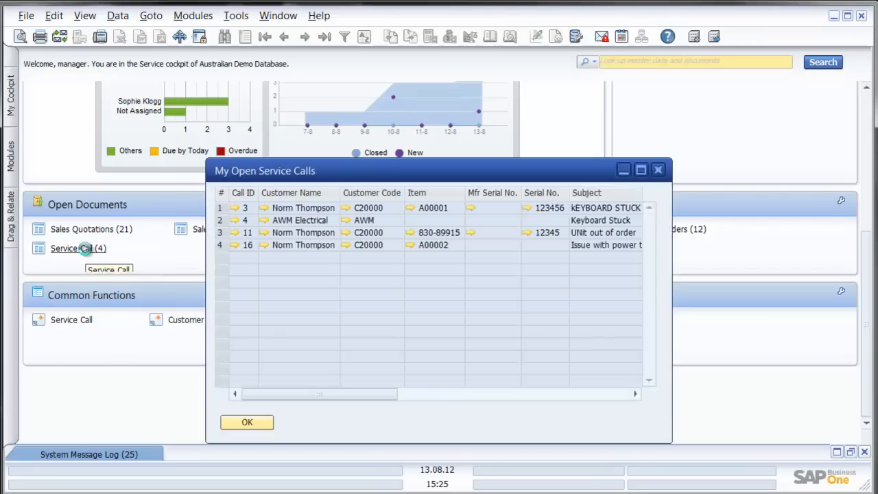
click(639, 170)
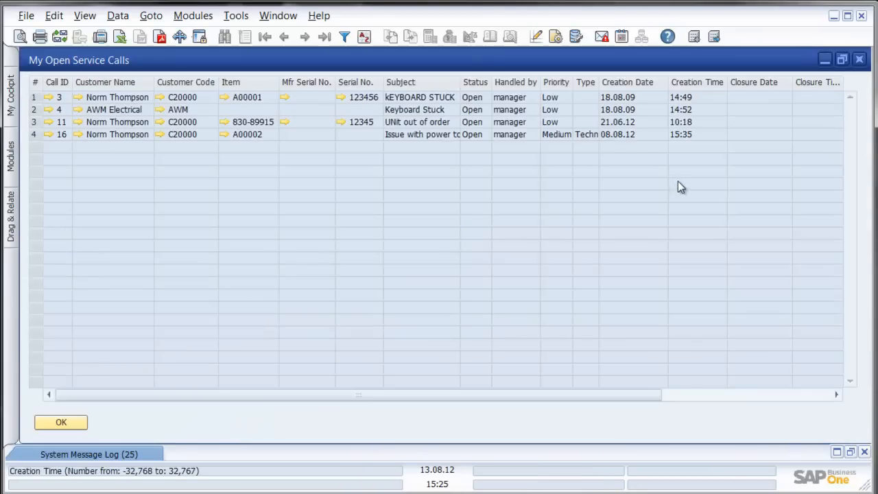
click(60, 135)
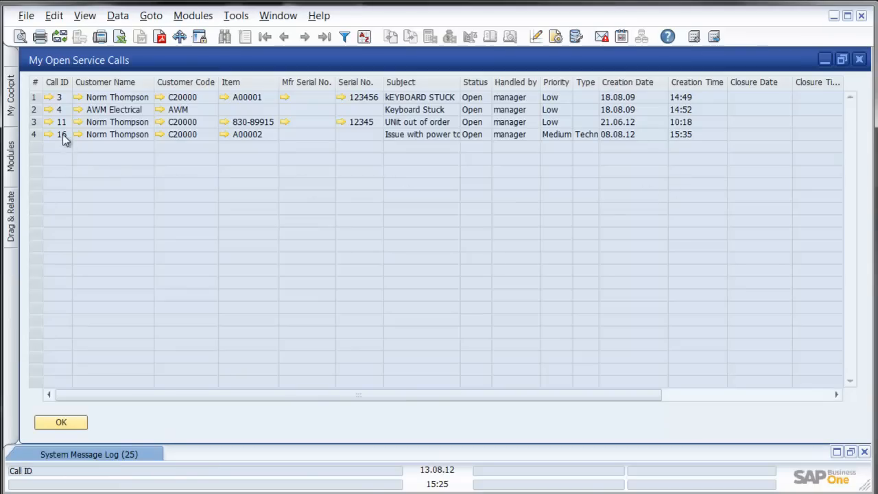
mouse_move(55, 140)
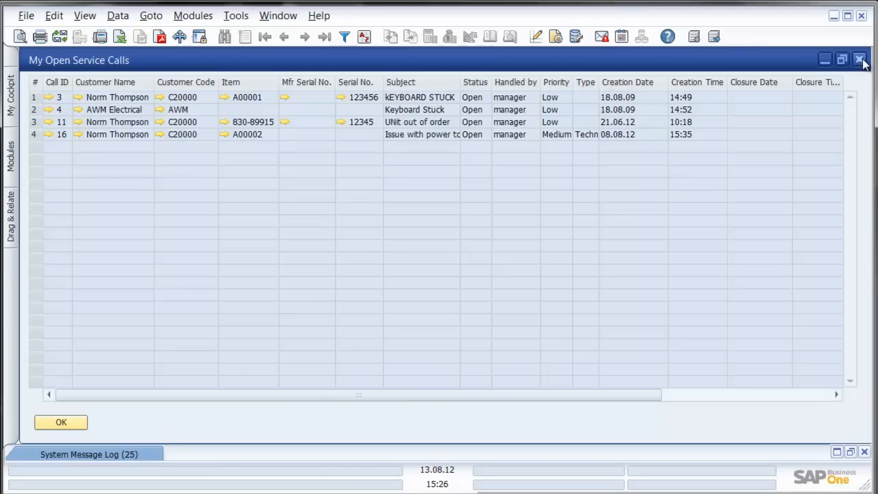
click(859, 61)
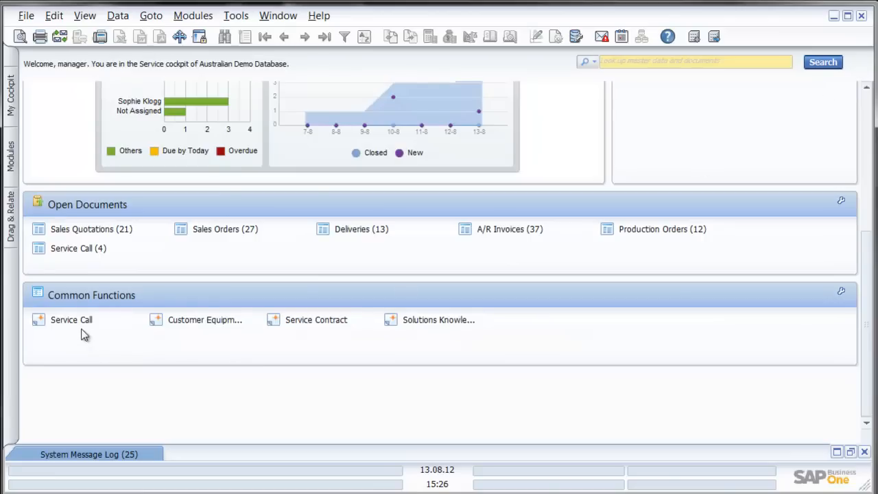
mouse_move(71, 319)
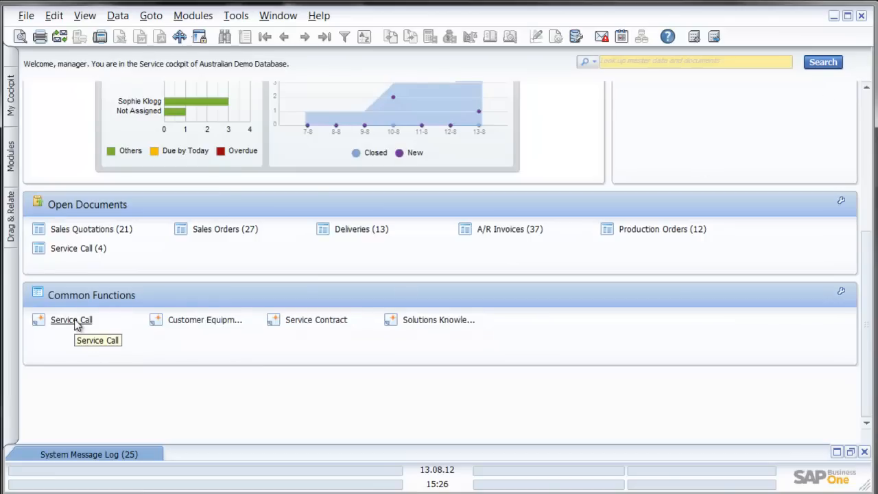
click(72, 319)
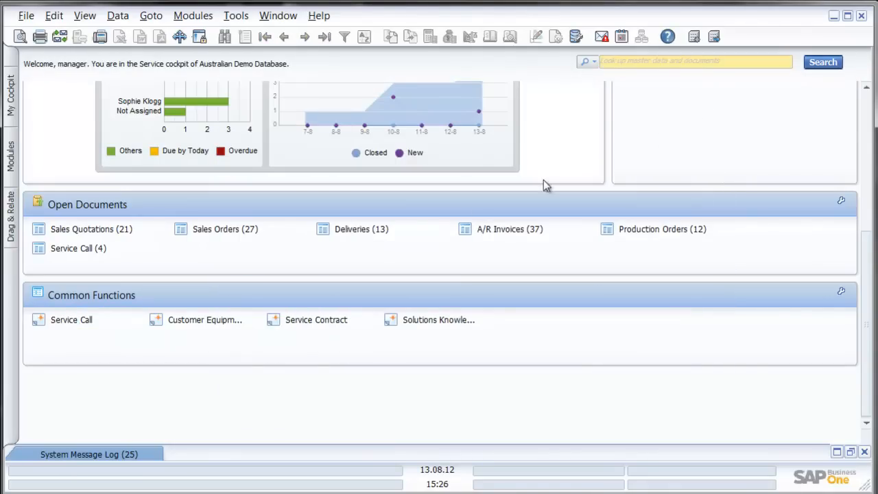
mouse_move(315, 319)
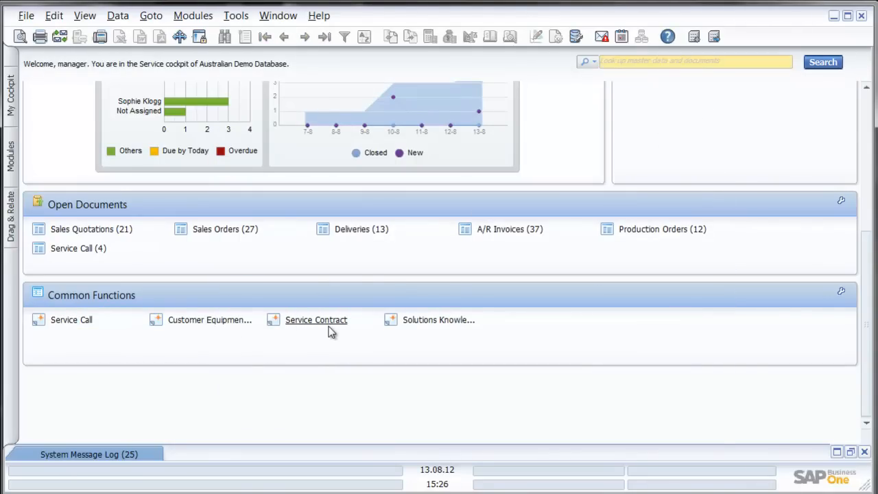
mouse_move(842, 144)
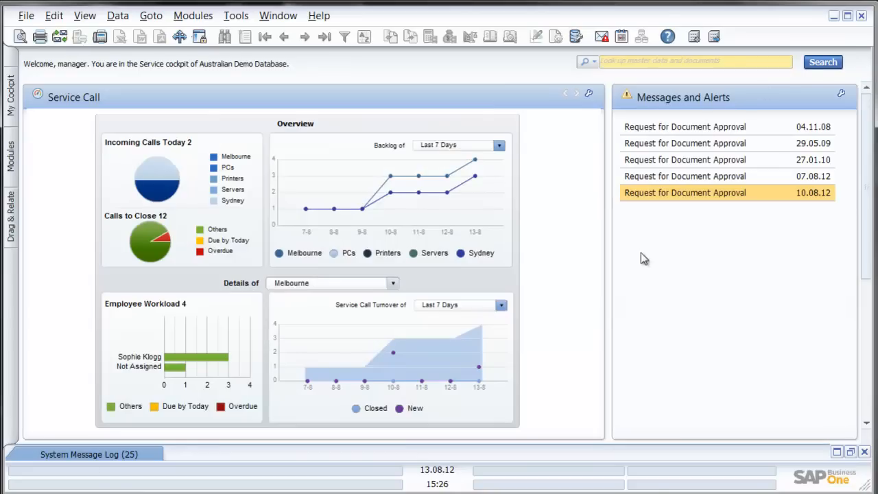
mouse_move(609, 321)
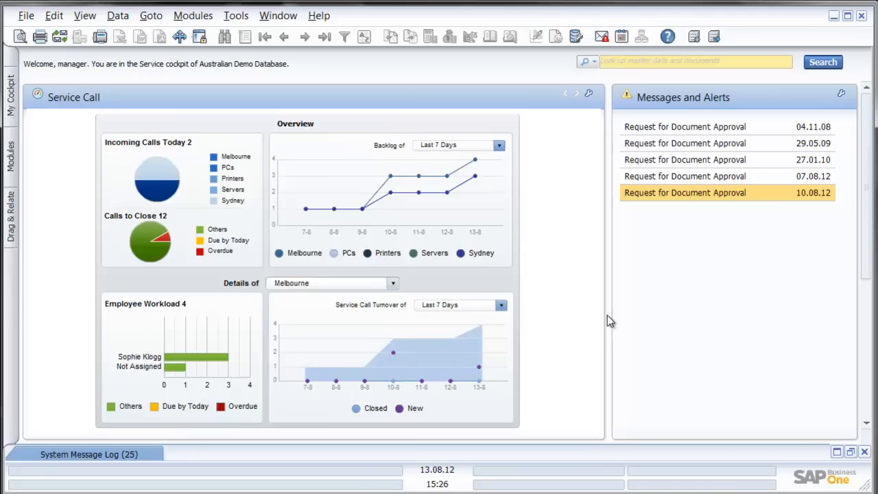
Bring up Earthshaker Corporation's HP 600 Series customer equipment card, review it and close it with OK
click(11, 162)
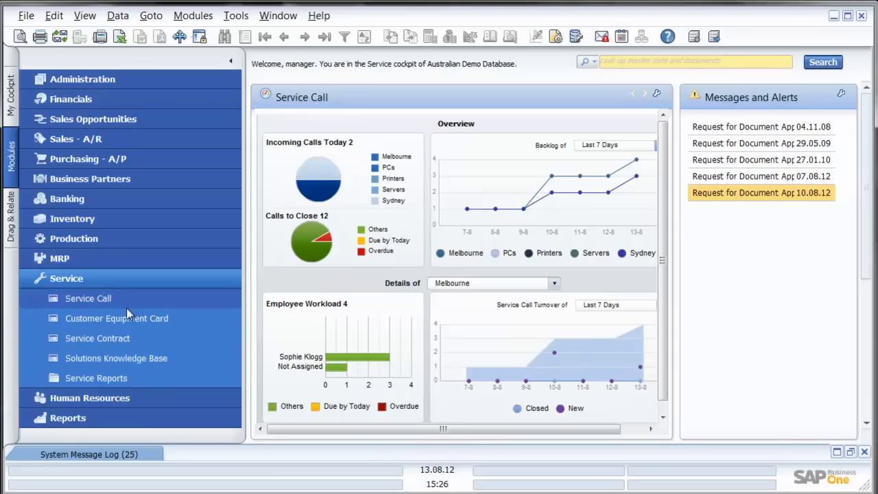
click(116, 318)
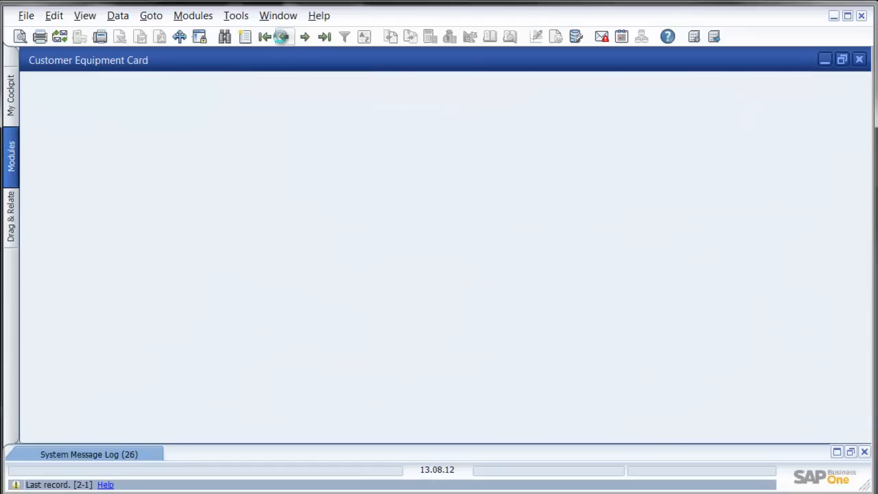
click(286, 35)
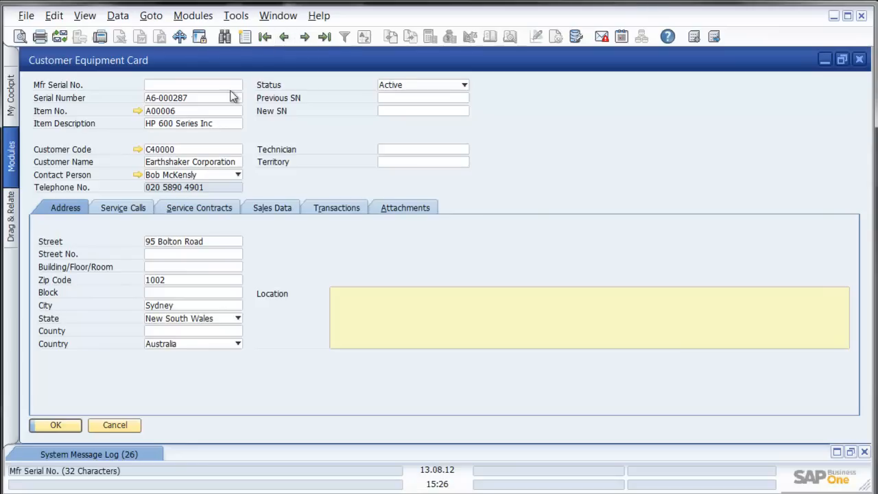
mouse_move(253, 135)
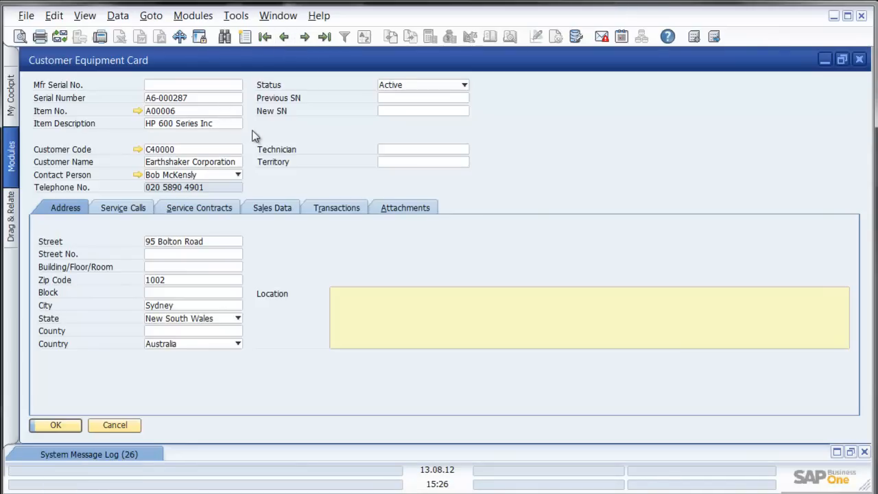
mouse_move(233, 148)
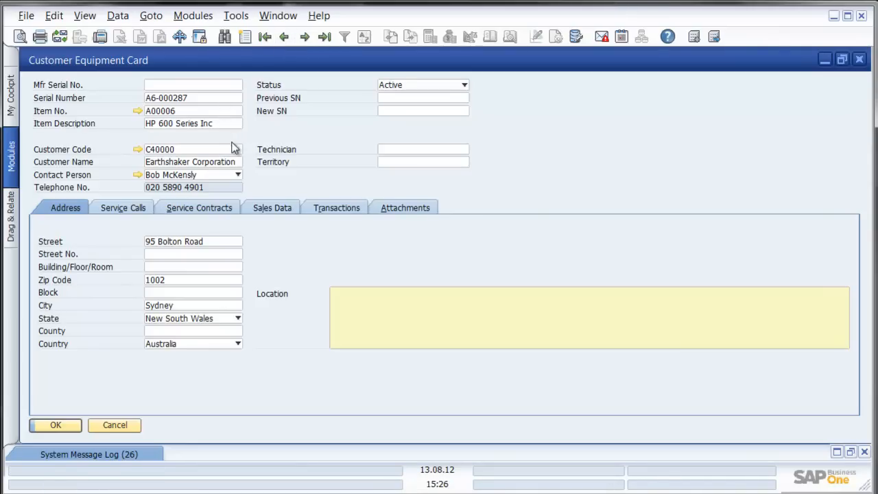
click(192, 162)
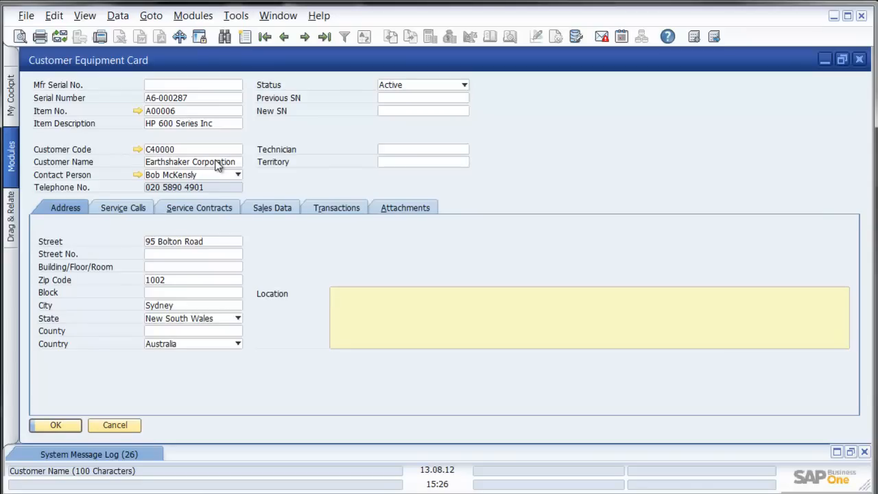
mouse_move(322, 336)
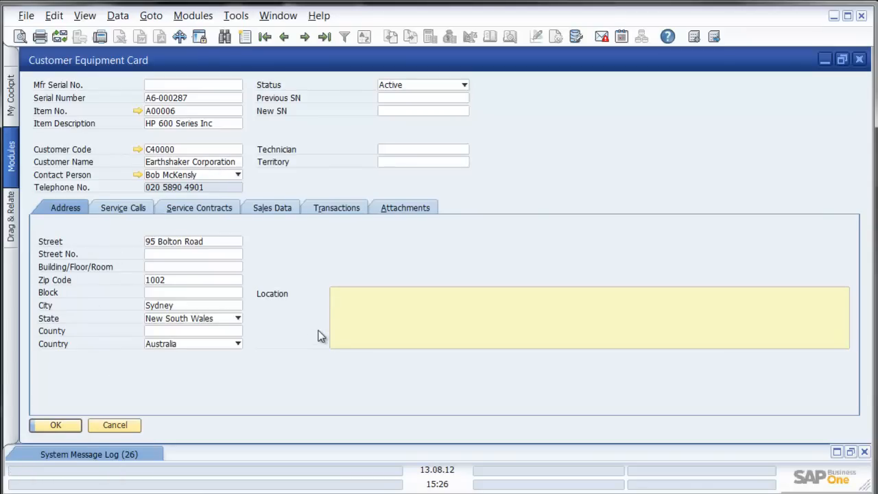
mouse_move(124, 207)
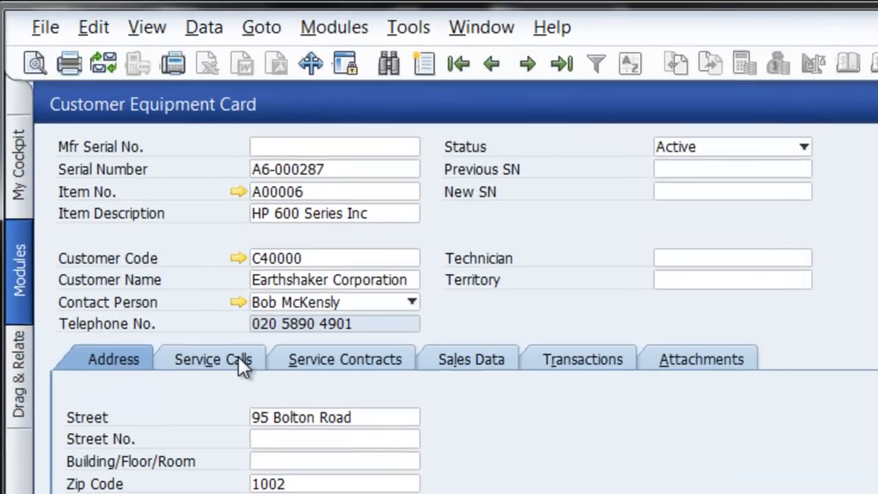
mouse_move(288, 365)
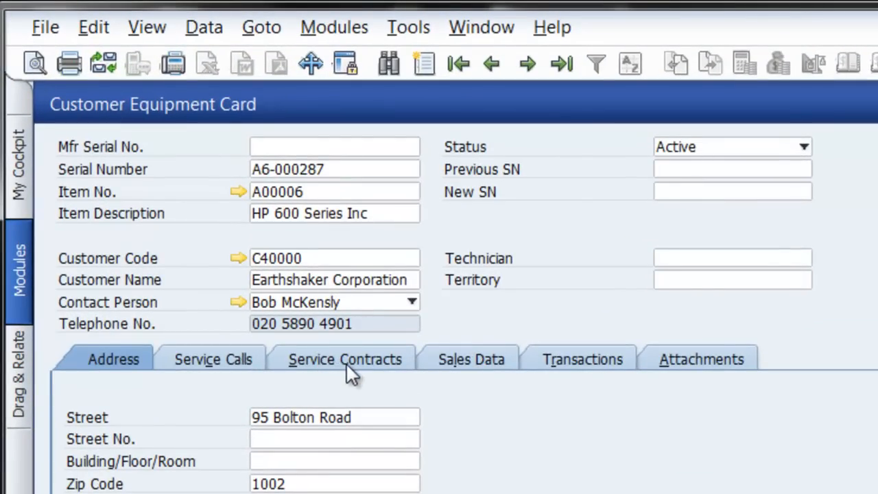
mouse_move(474, 373)
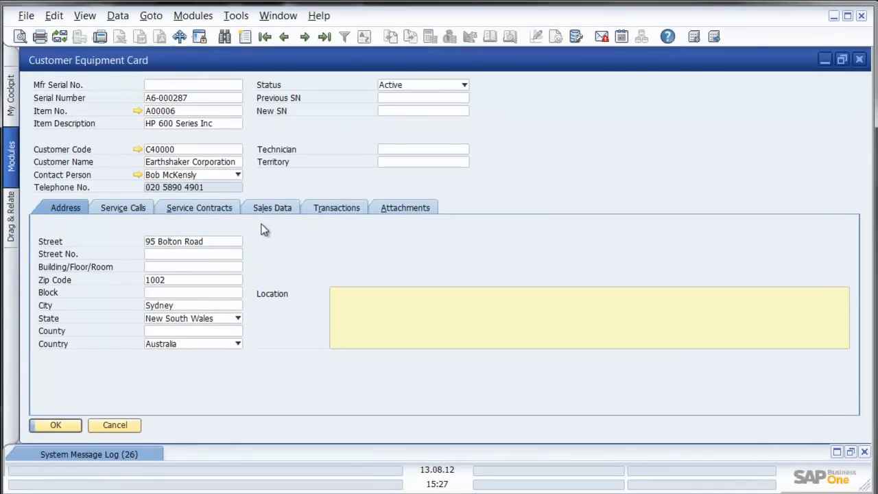
mouse_move(124, 211)
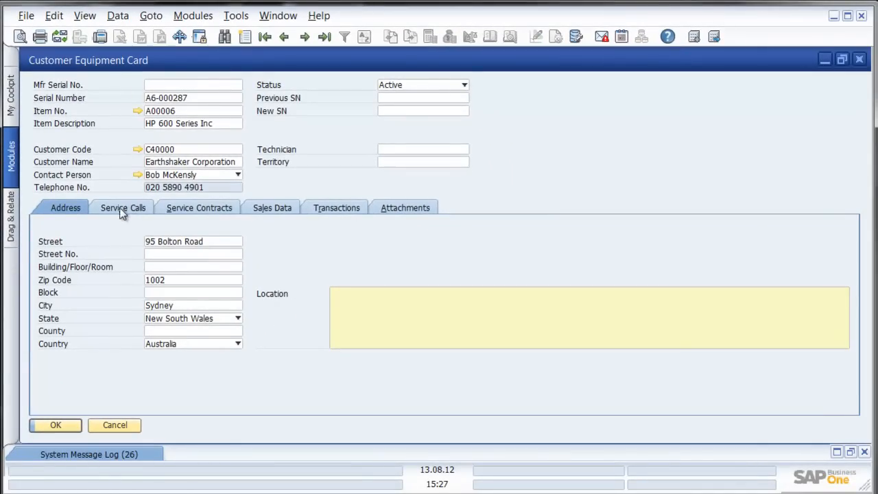
mouse_move(110, 217)
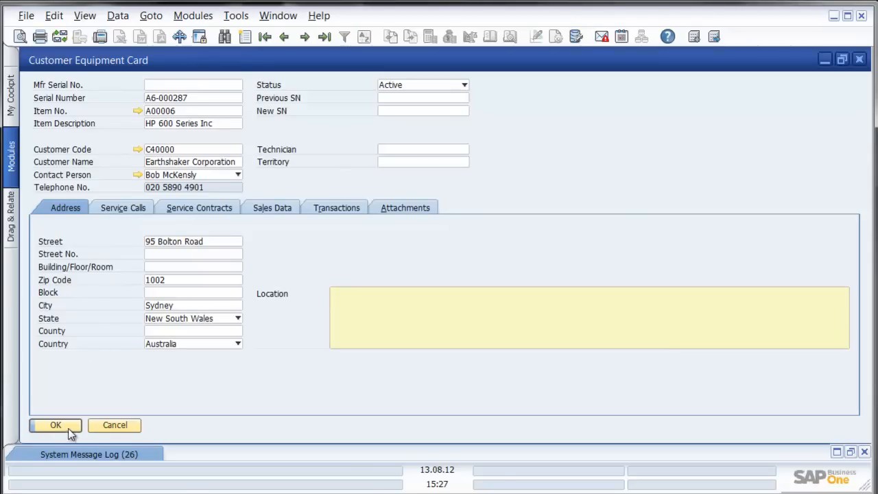
click(55, 426)
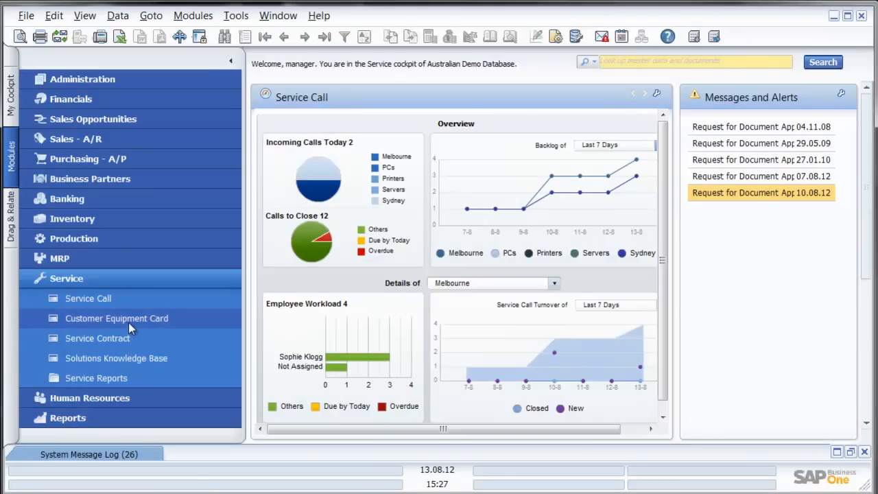
Retrieve Earthshaker's contract 24, review Items, Coverage, Attachments and Service Calls, then close it
click(98, 337)
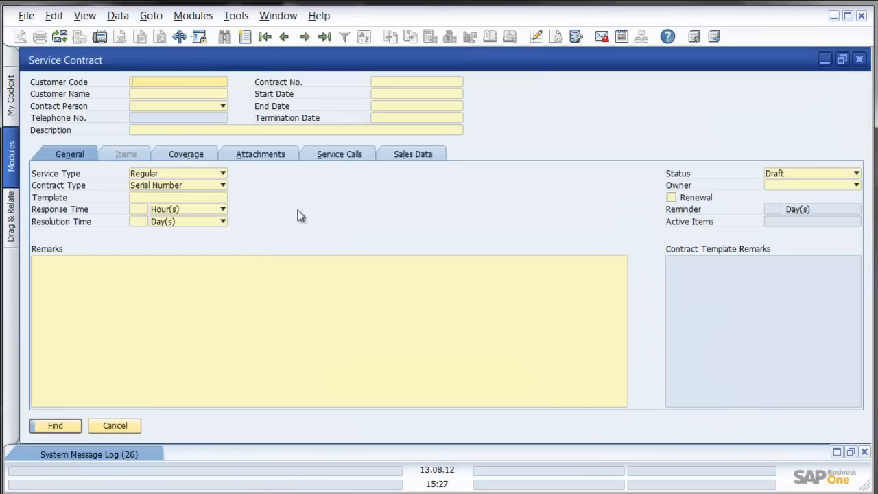
click(285, 37)
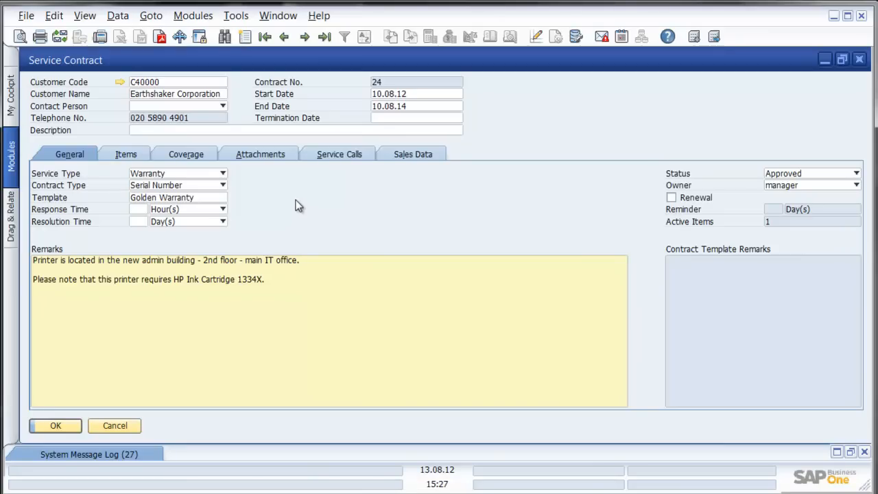
mouse_move(314, 209)
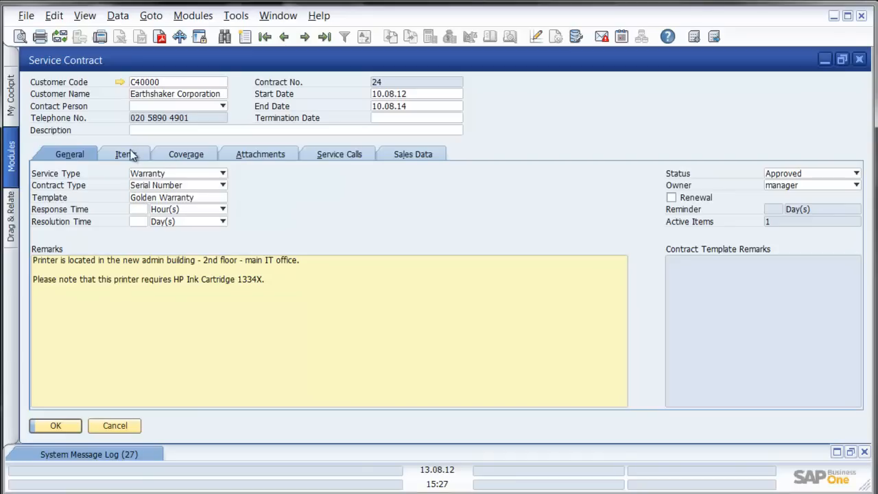
click(131, 153)
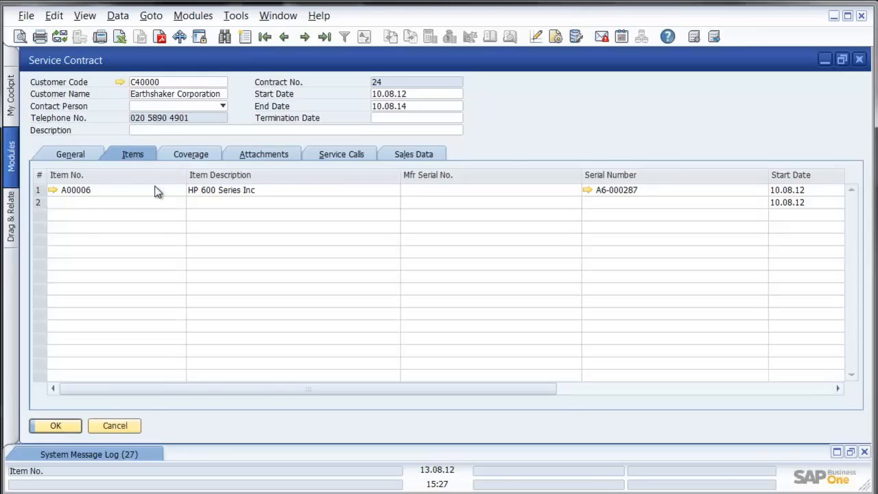
mouse_move(199, 162)
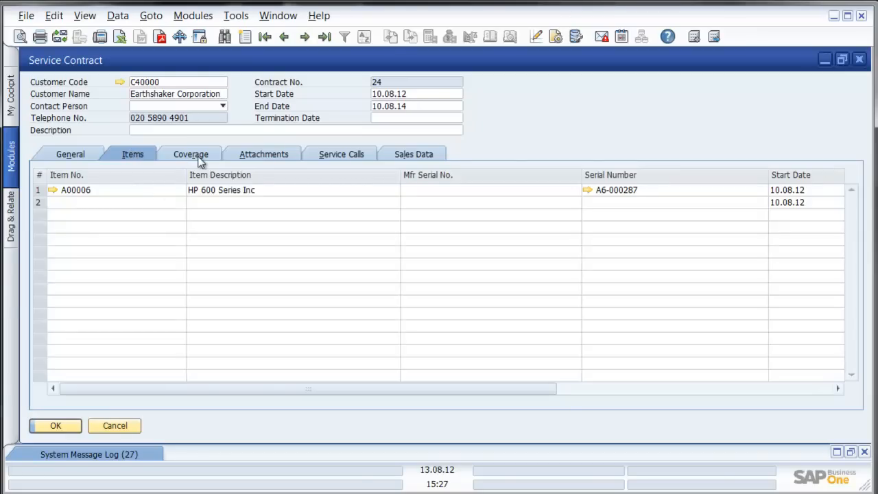
click(189, 153)
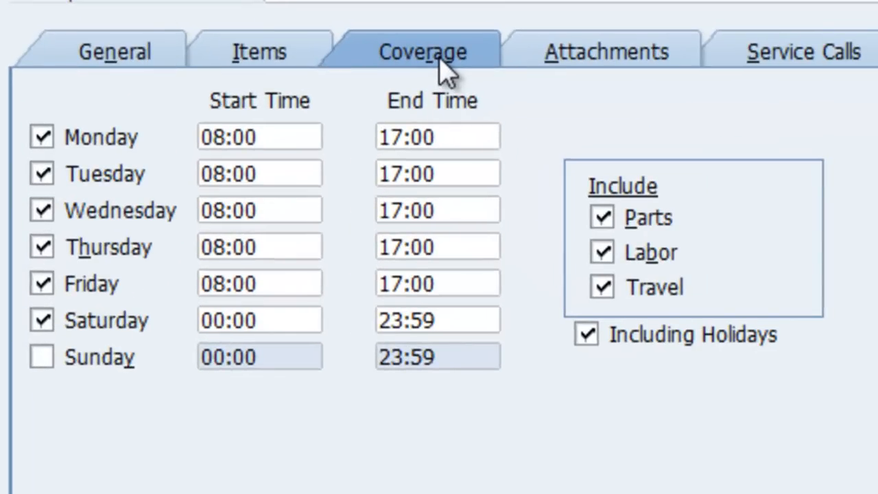
mouse_move(610, 66)
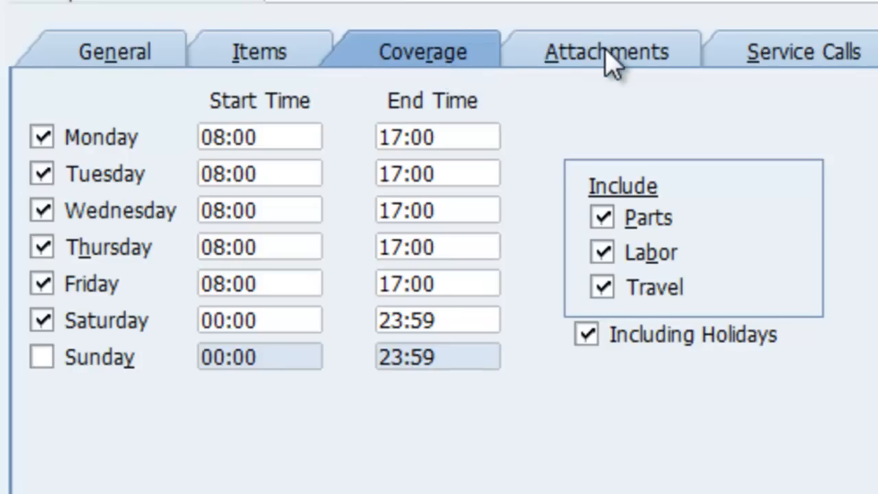
click(607, 53)
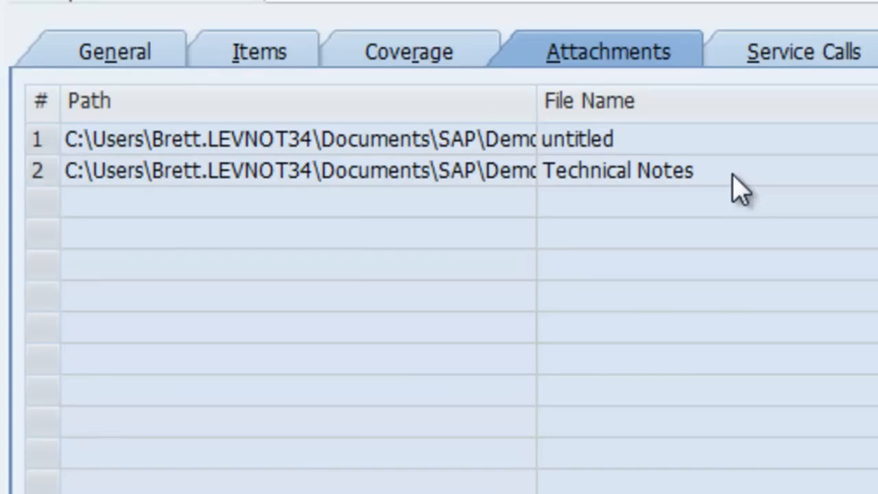
mouse_move(683, 154)
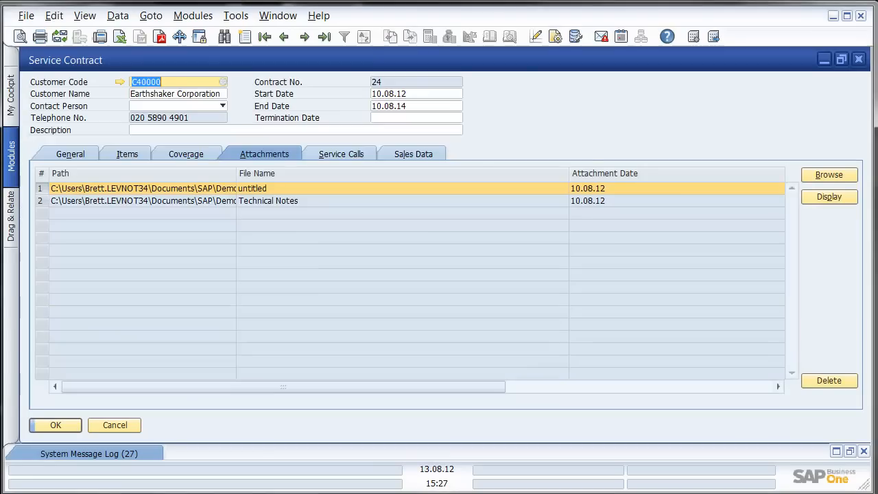
click(341, 154)
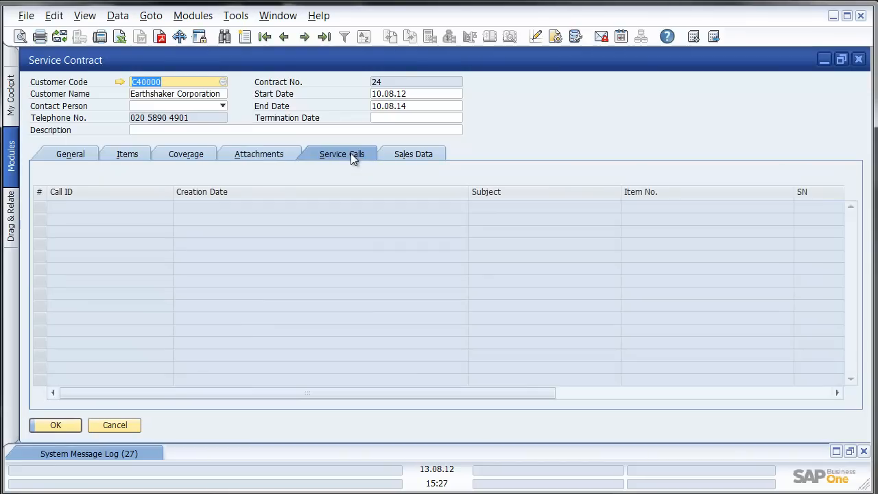
mouse_move(406, 156)
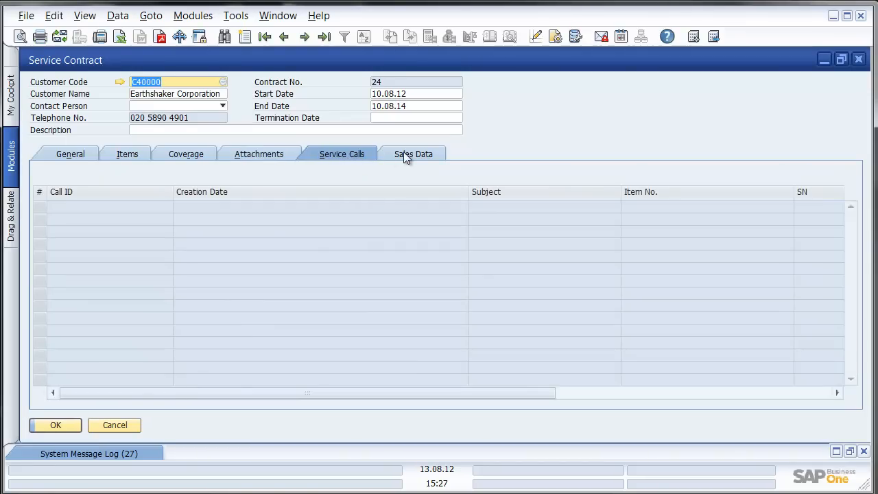
mouse_move(486, 167)
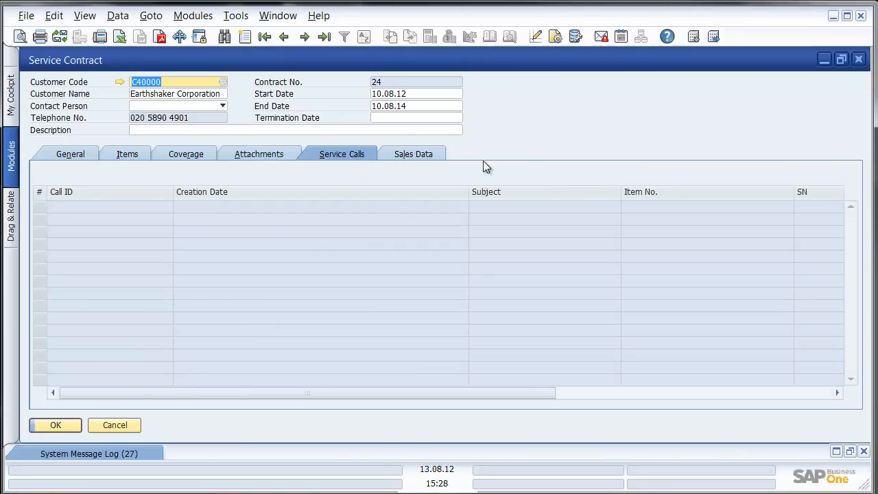
click(115, 425)
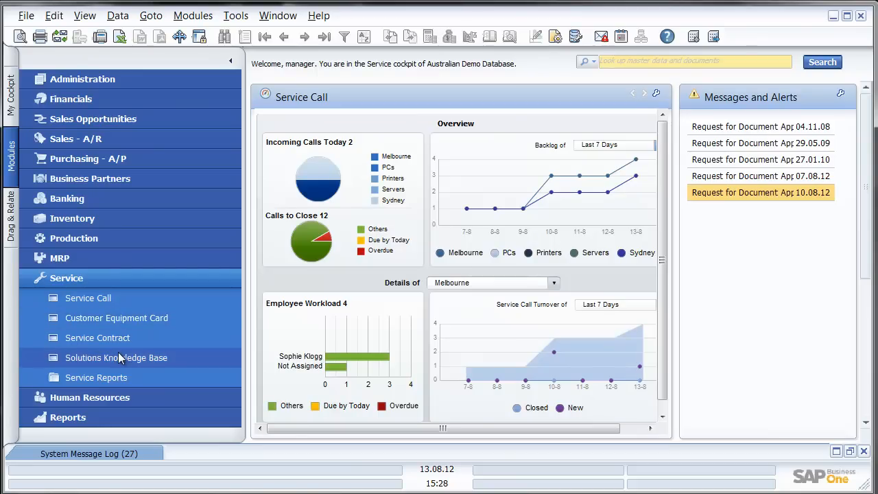
click(115, 357)
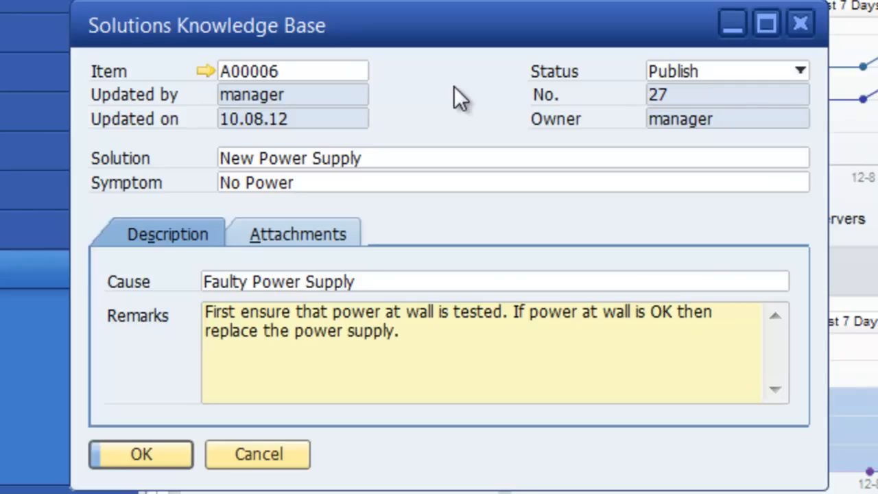
mouse_move(395, 153)
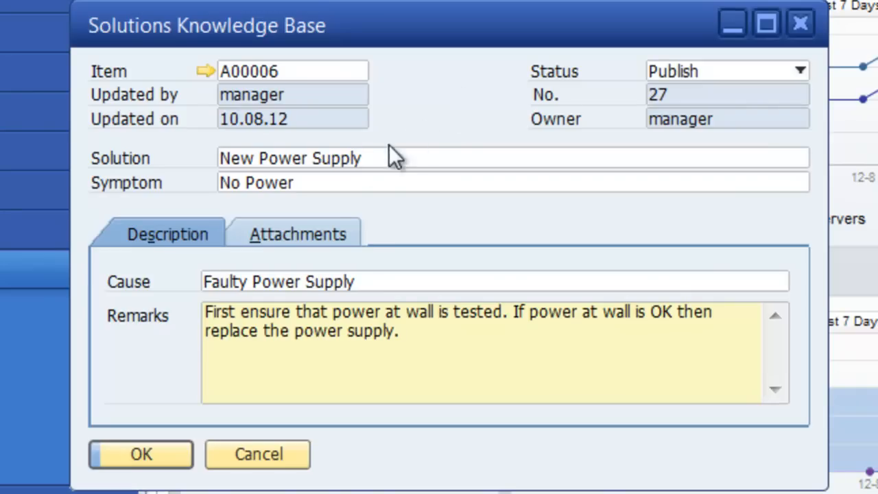
mouse_move(472, 108)
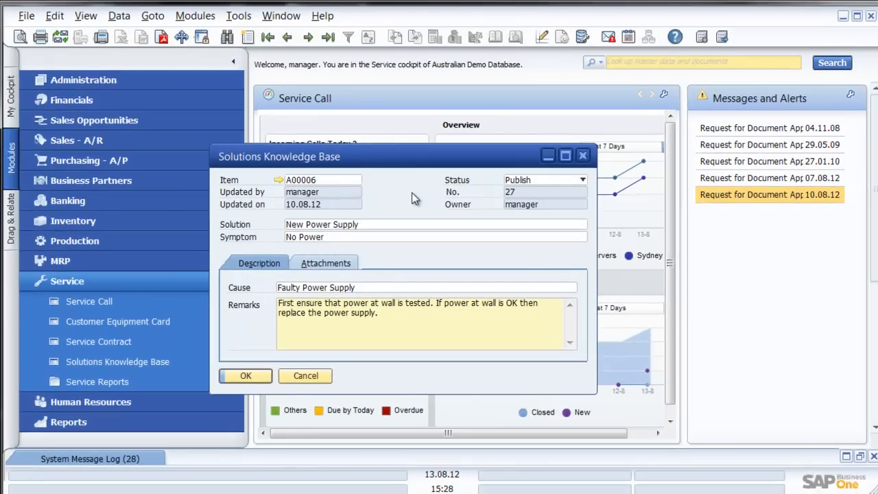
click(304, 376)
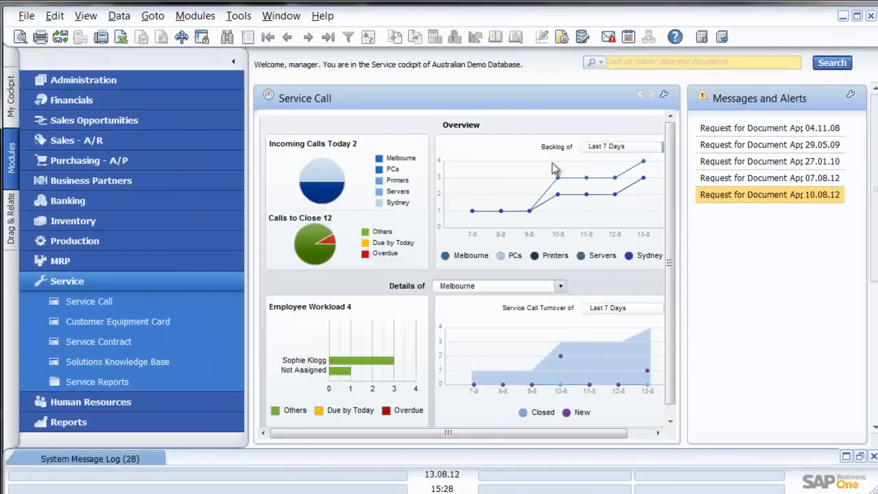
click(88, 302)
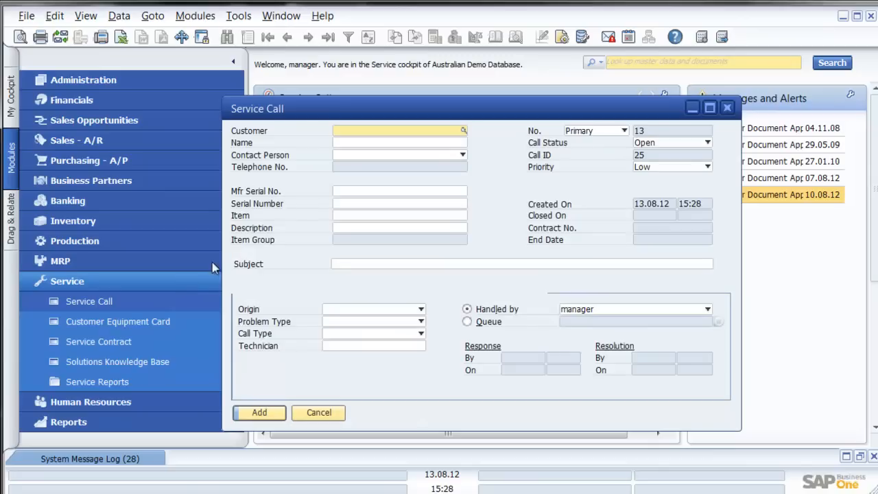
click(288, 37)
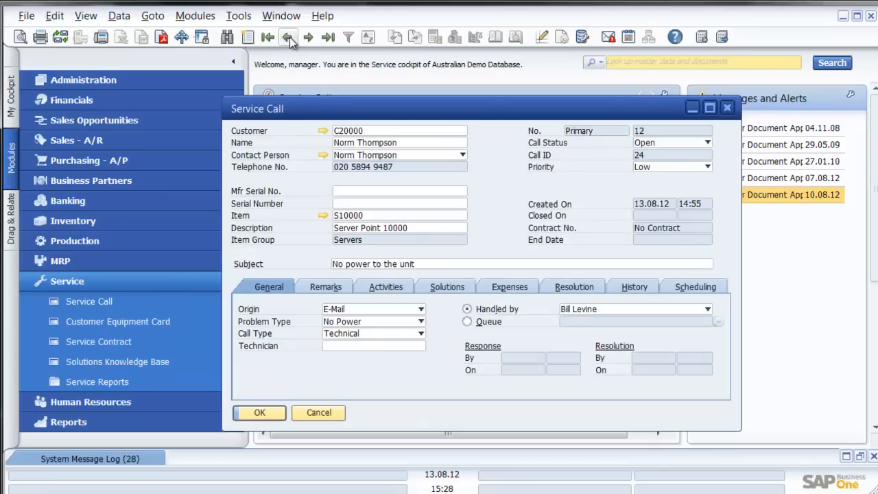
click(288, 37)
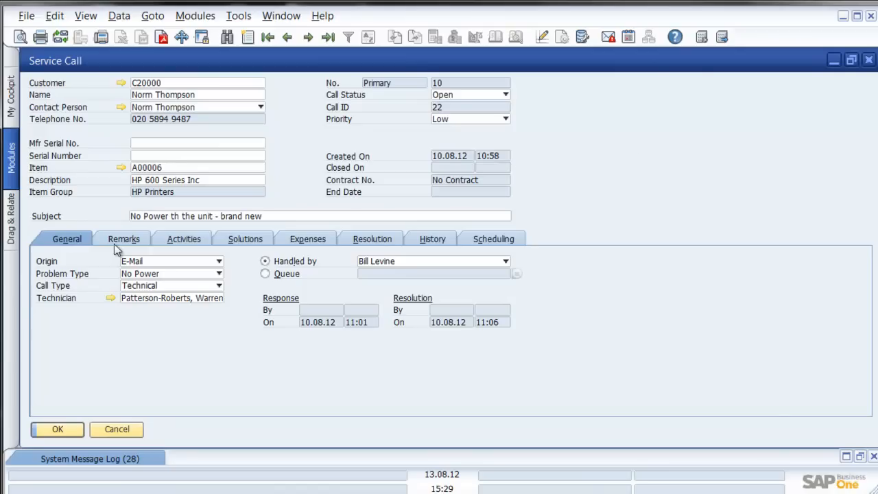
mouse_move(172, 329)
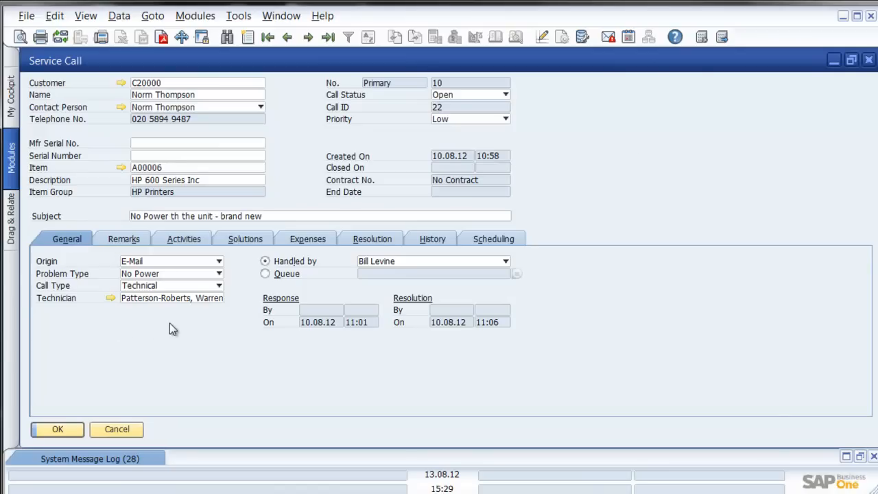
mouse_move(248, 310)
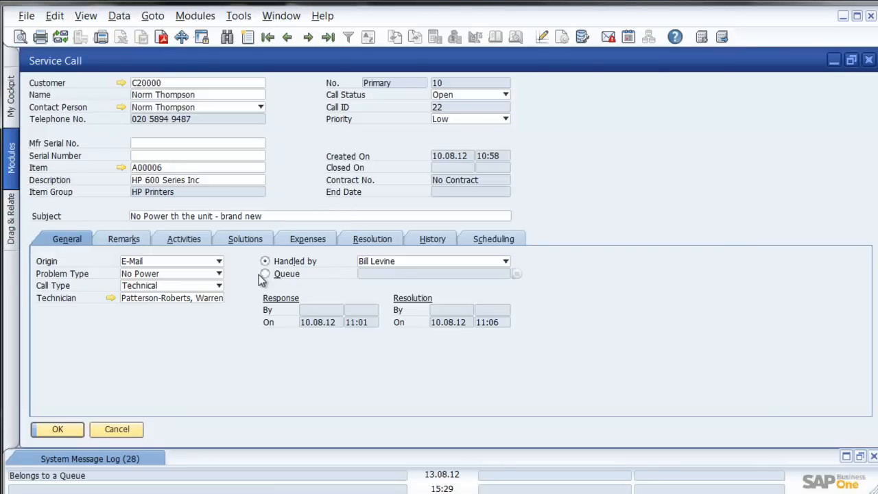
Assign the call to the MEL queue rather than an individual handler
click(265, 273)
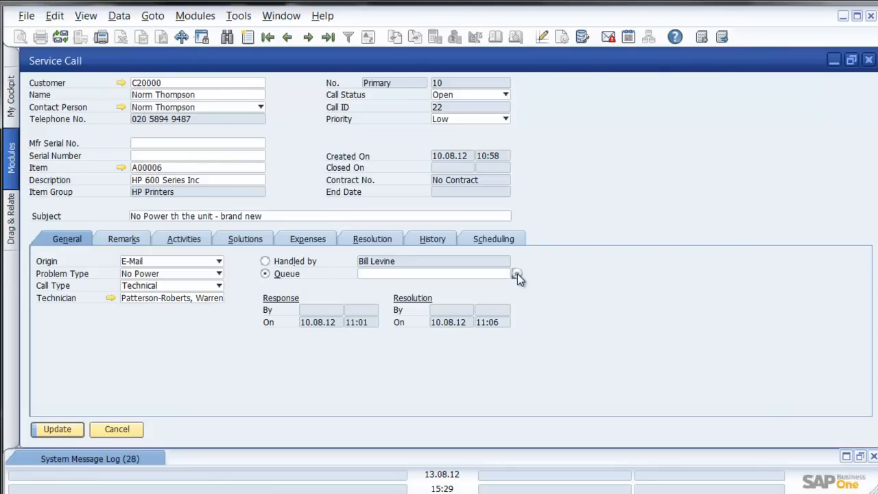
click(515, 273)
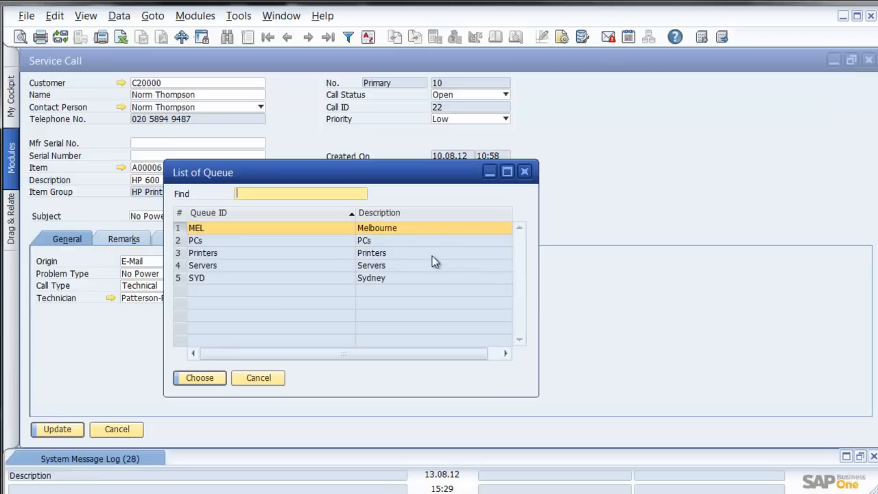
click(198, 377)
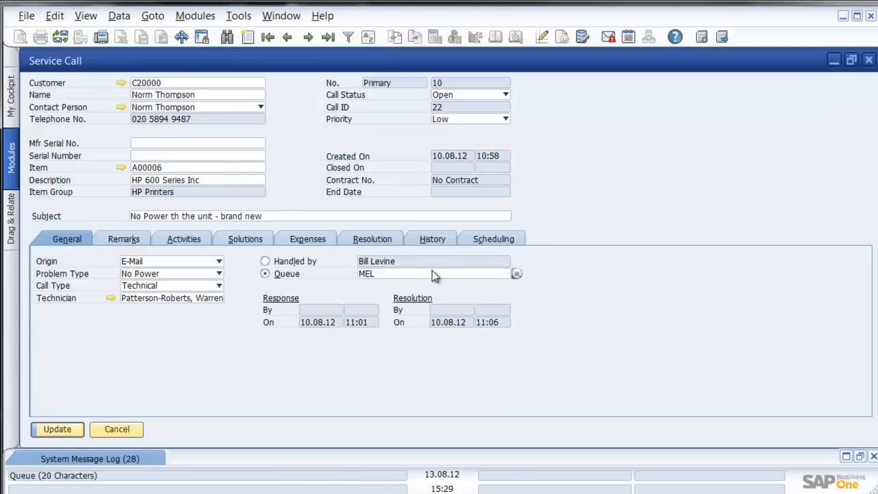
click(124, 239)
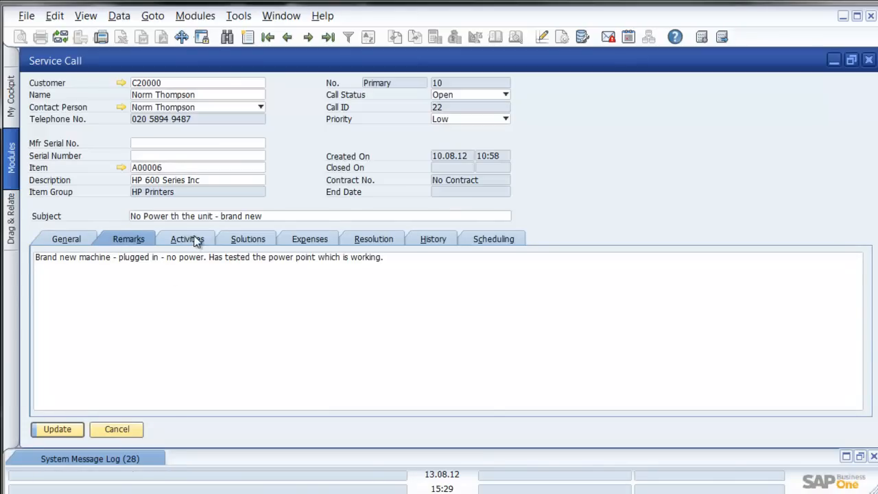
click(187, 239)
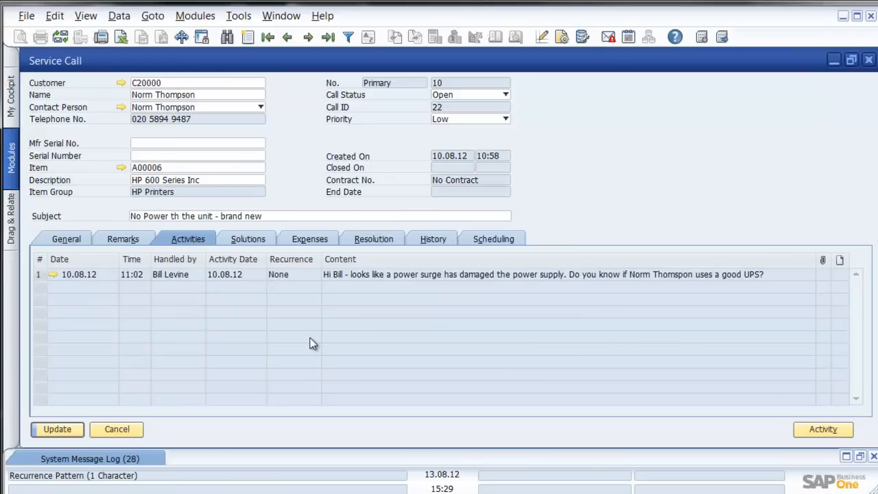
mouse_move(304, 339)
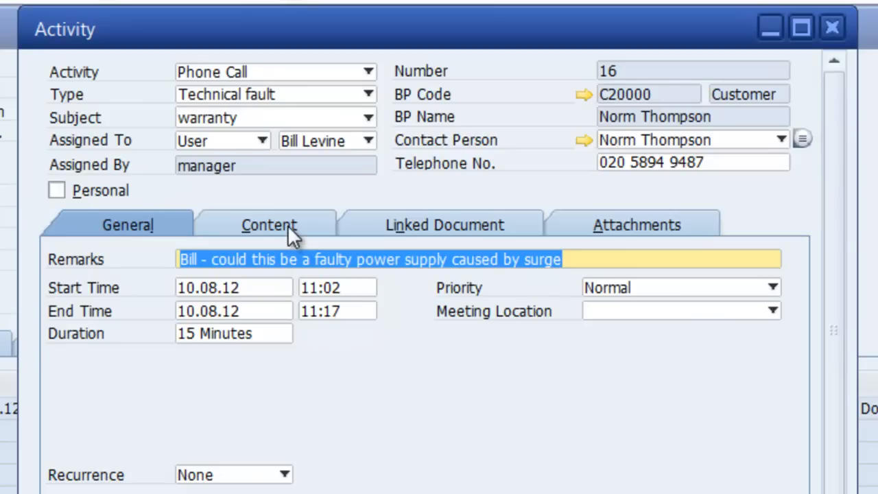
mouse_move(343, 214)
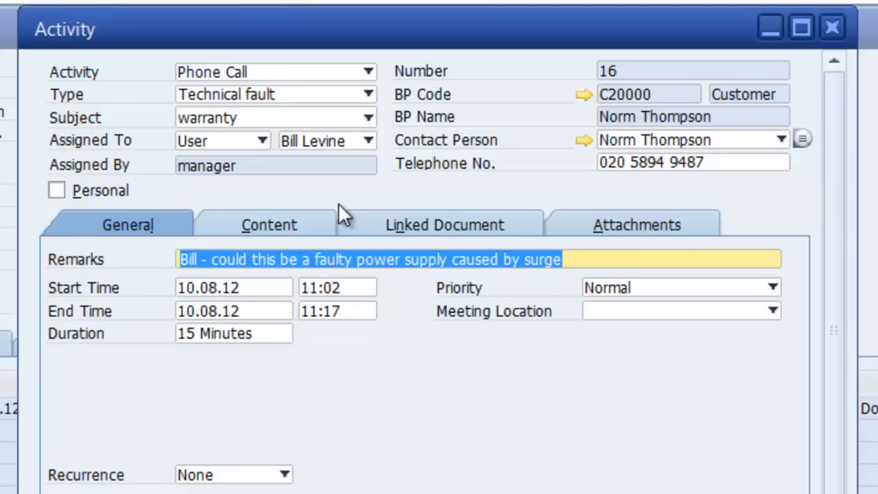
mouse_move(491, 130)
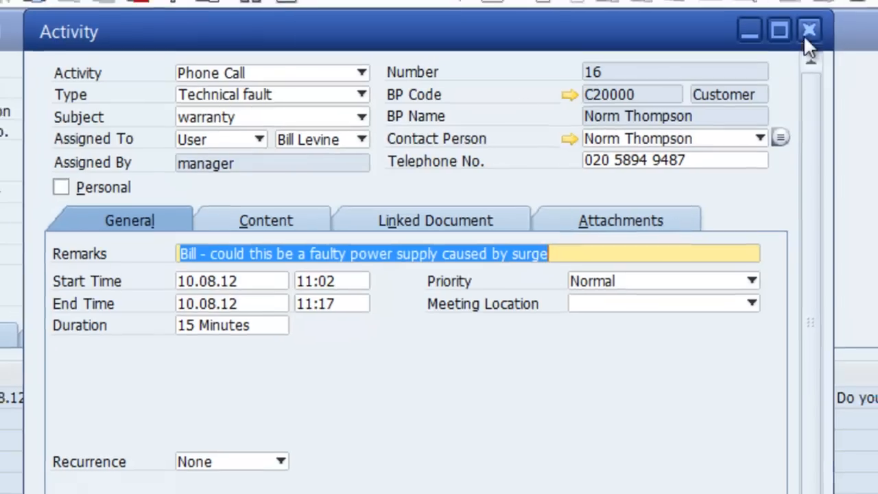
click(809, 30)
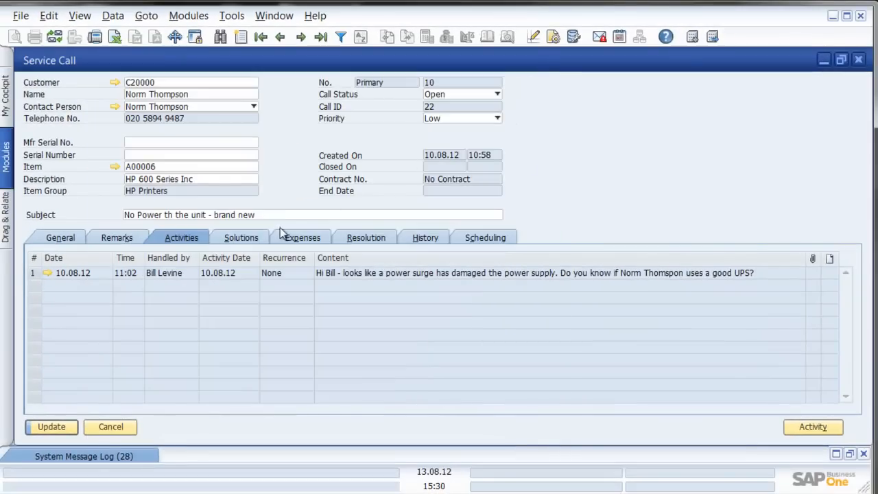
Review the call's Solutions, Expenses, Resolution and History, ending on Scheduling
click(241, 237)
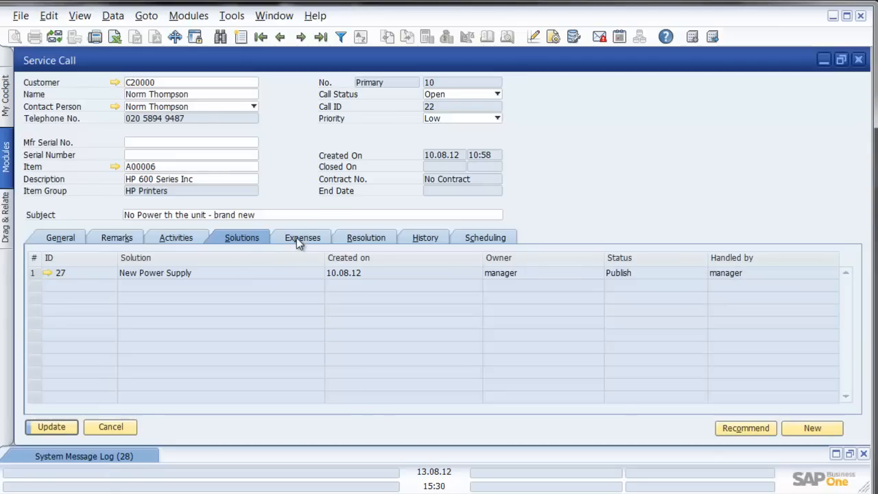
click(302, 237)
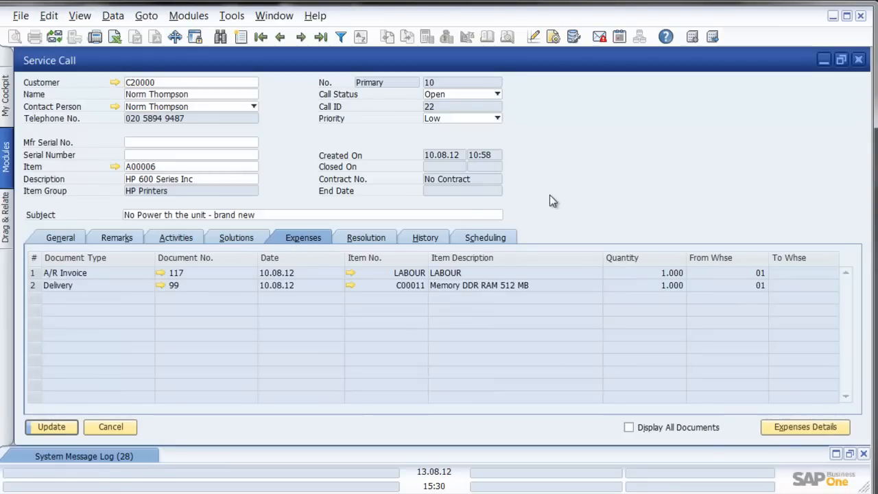
click(366, 237)
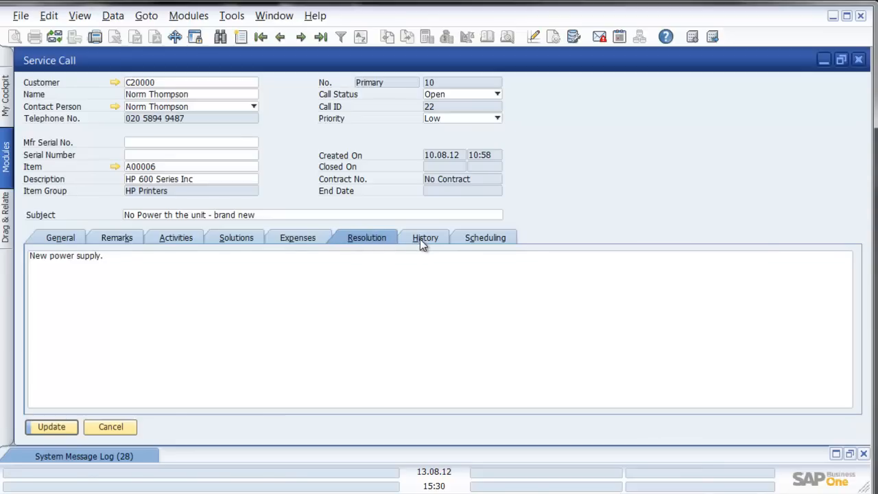
click(426, 238)
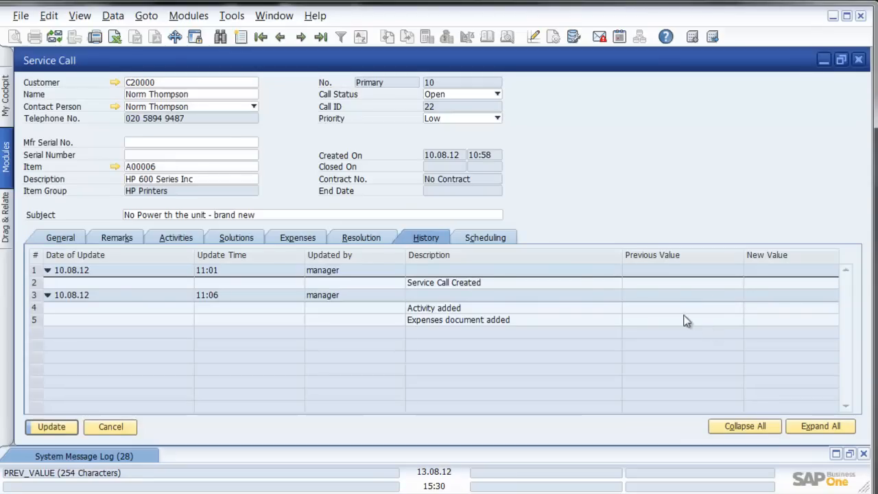
click(486, 237)
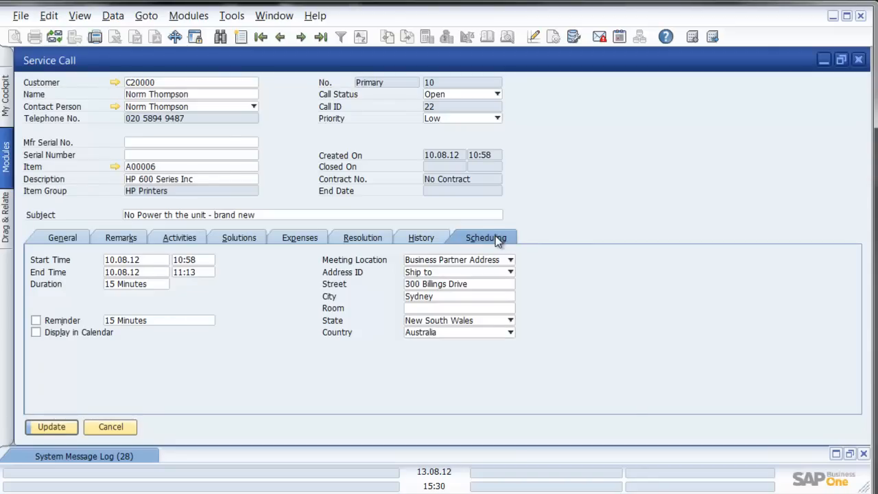
mouse_move(620, 113)
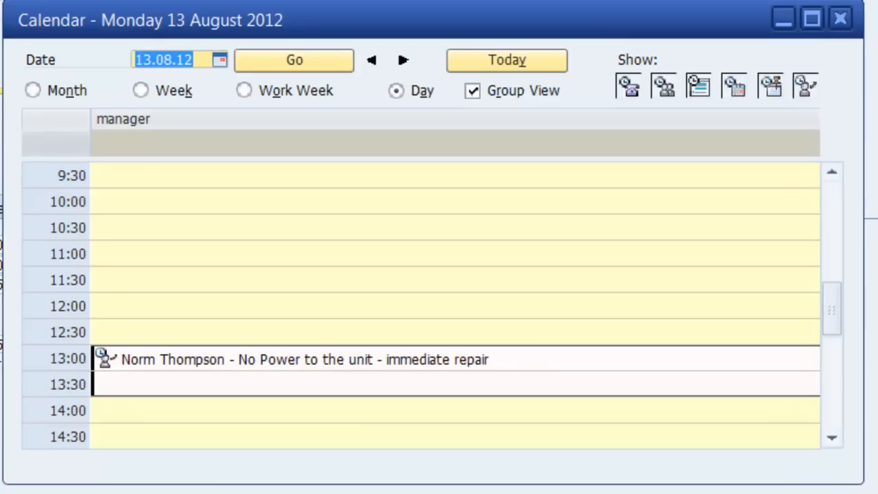
mouse_move(439, 390)
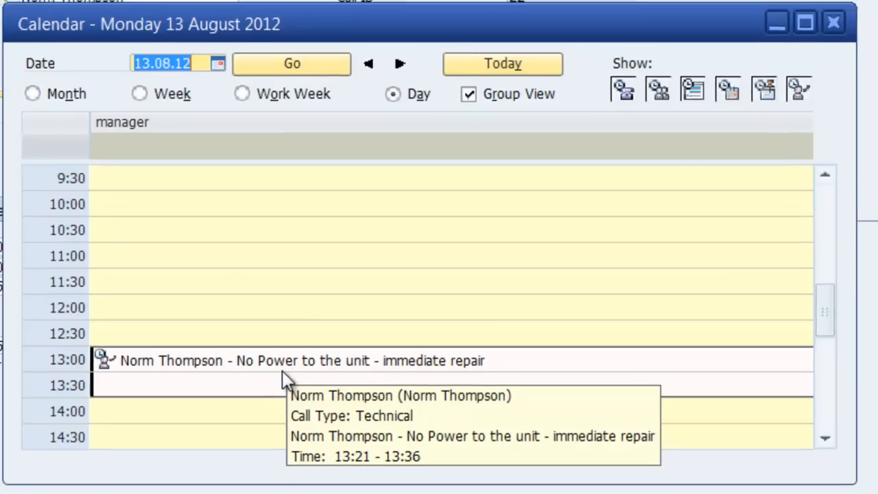
Inspect the 13:00 repair appointment in the calendar, then close the calendar and the service call
double_click(288, 359)
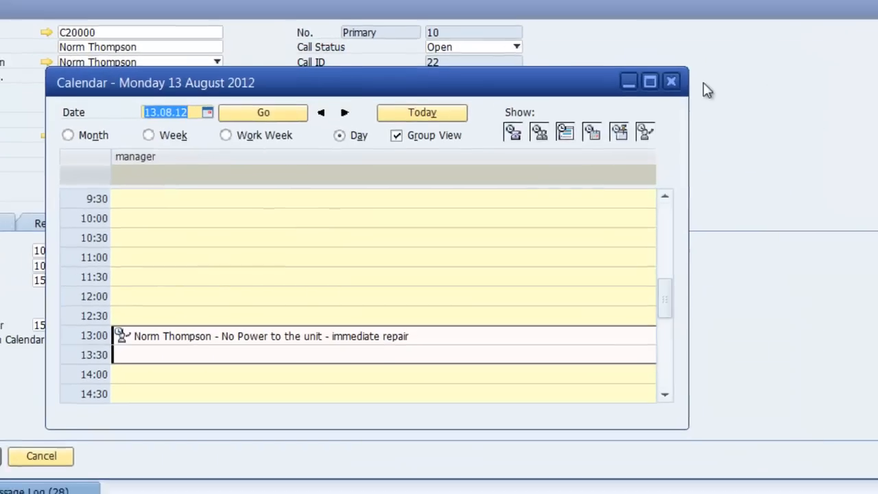
click(669, 81)
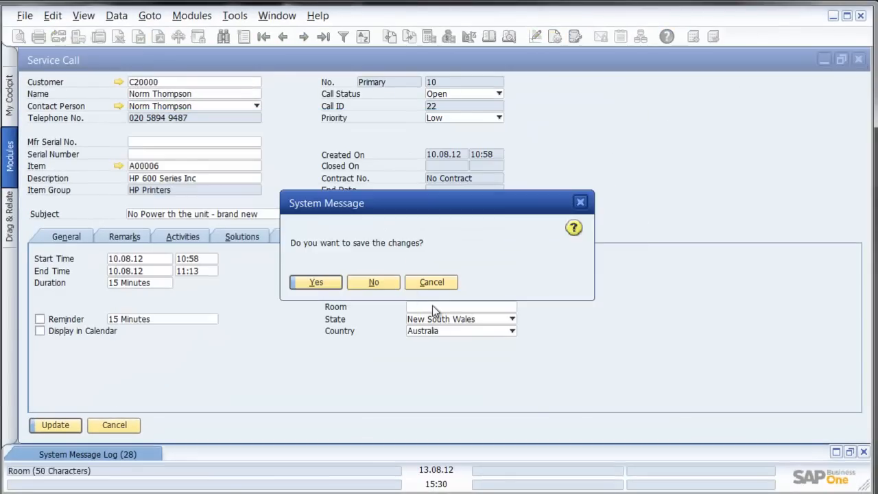
click(373, 283)
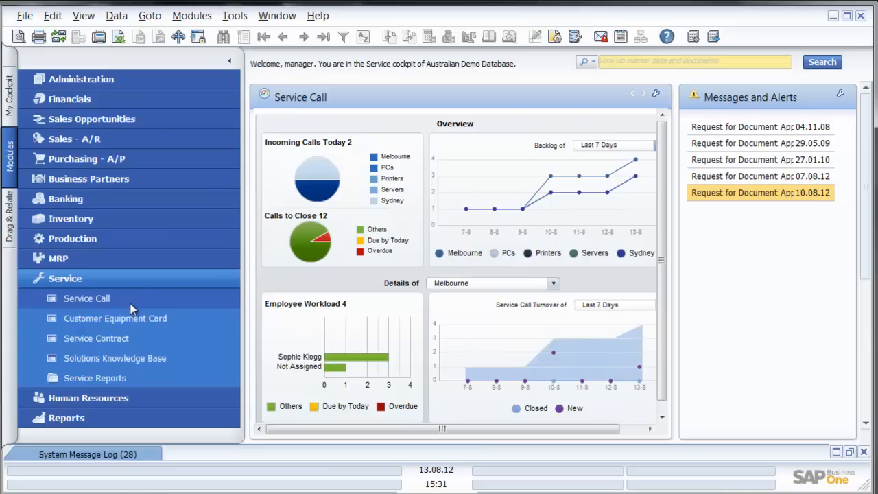
mouse_move(149, 358)
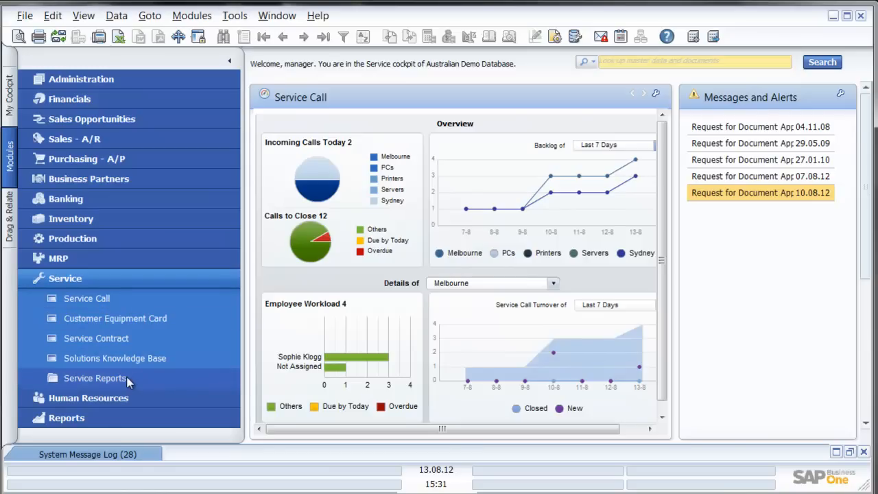
click(95, 378)
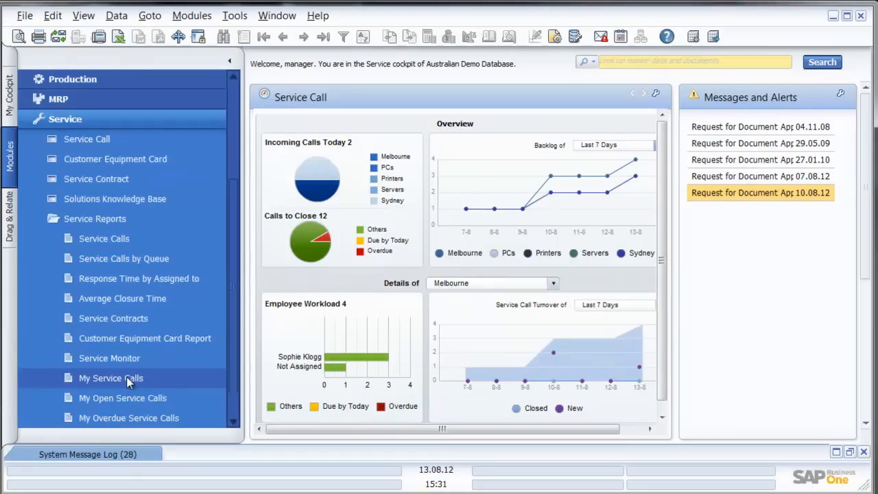
mouse_move(104, 239)
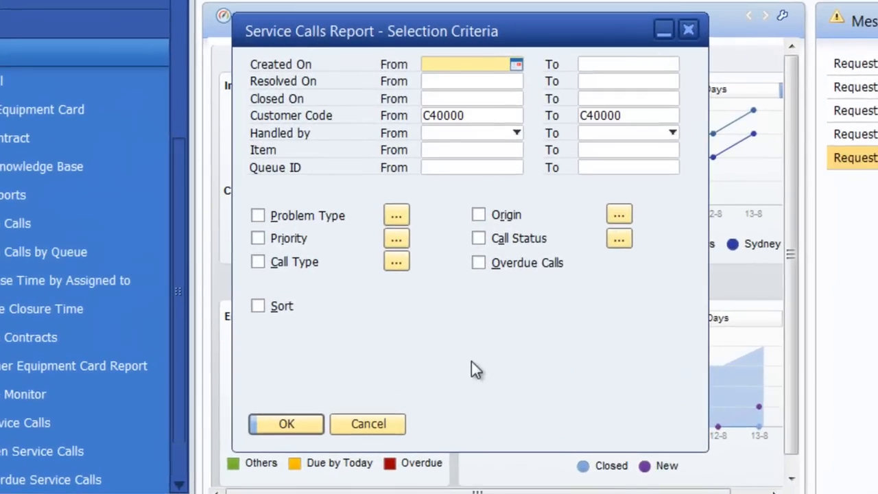
click(469, 65)
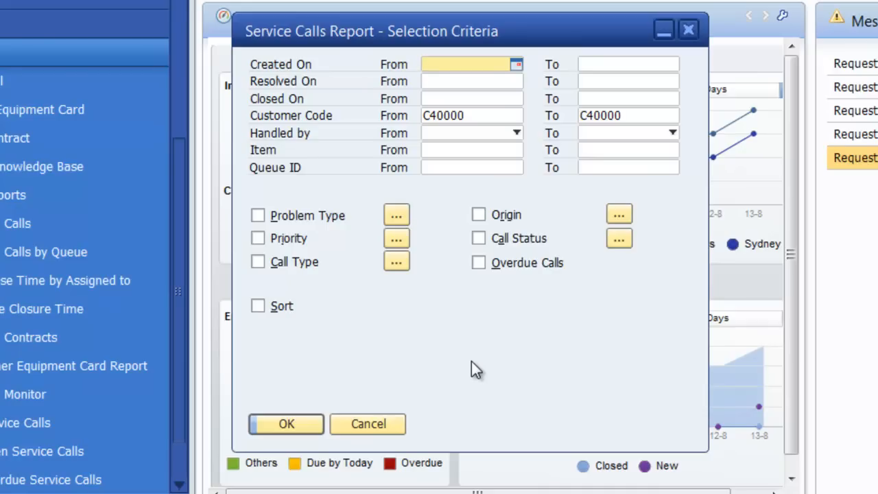
mouse_move(473, 335)
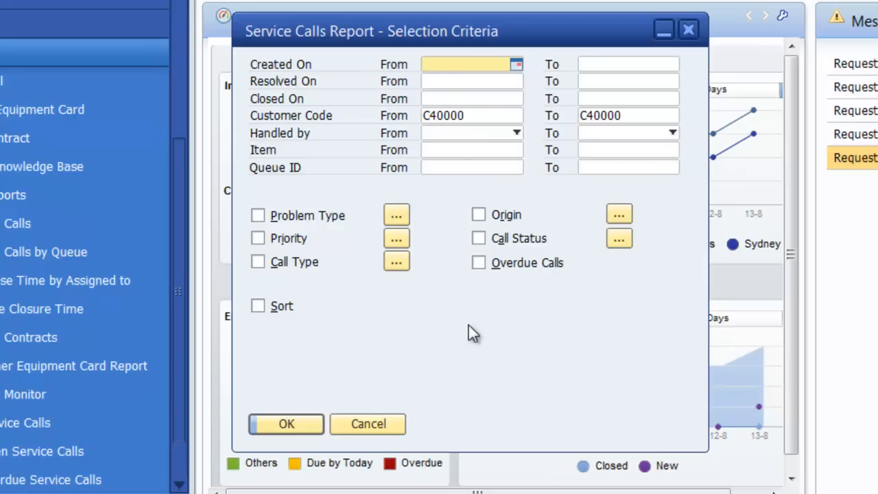
mouse_move(480, 158)
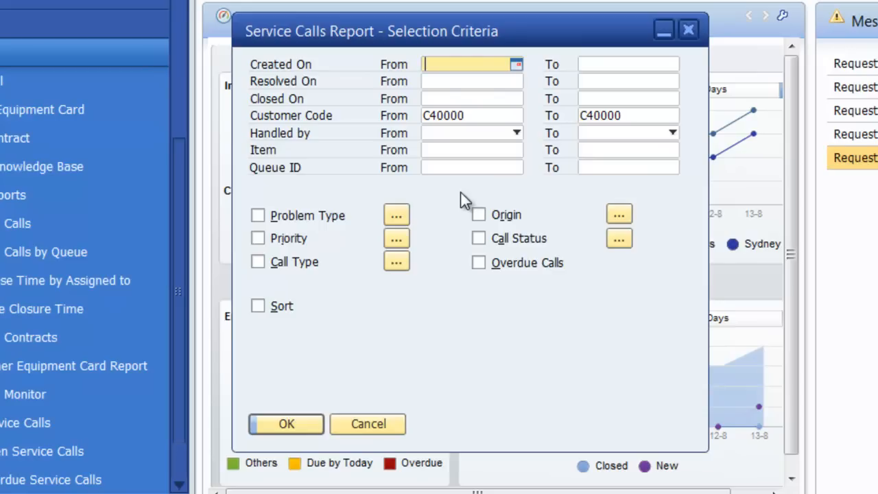
click(471, 115)
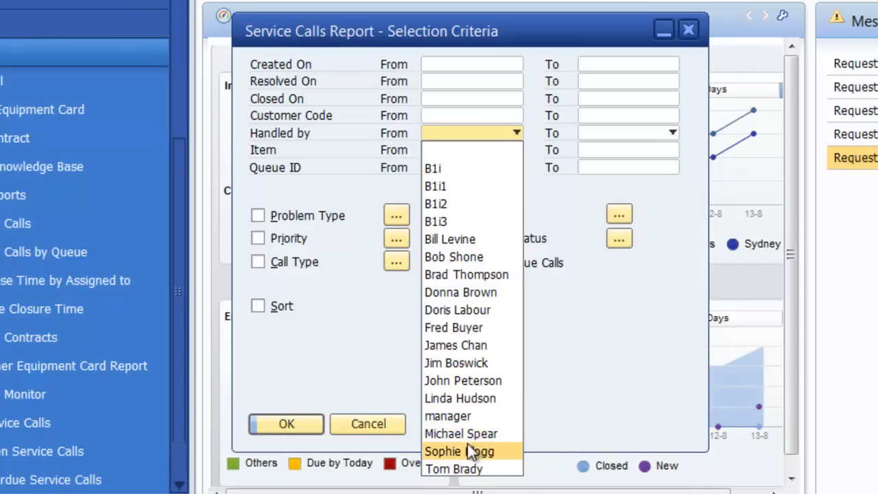
click(459, 450)
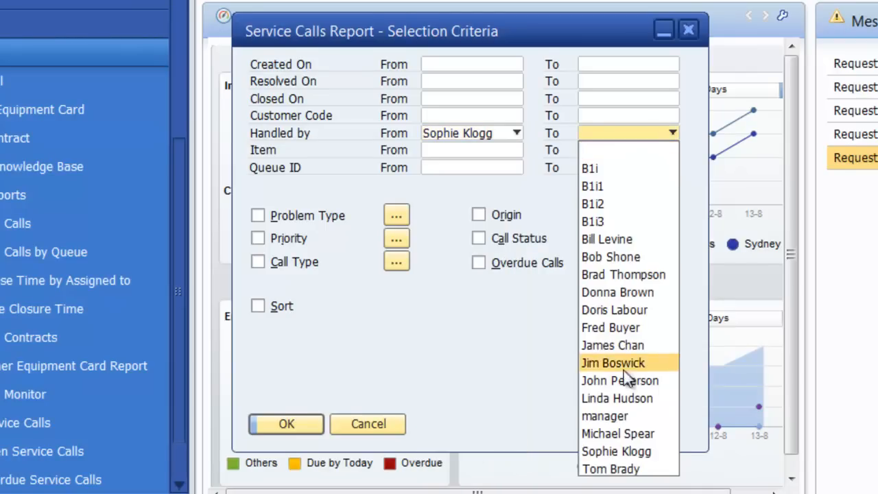
click(616, 451)
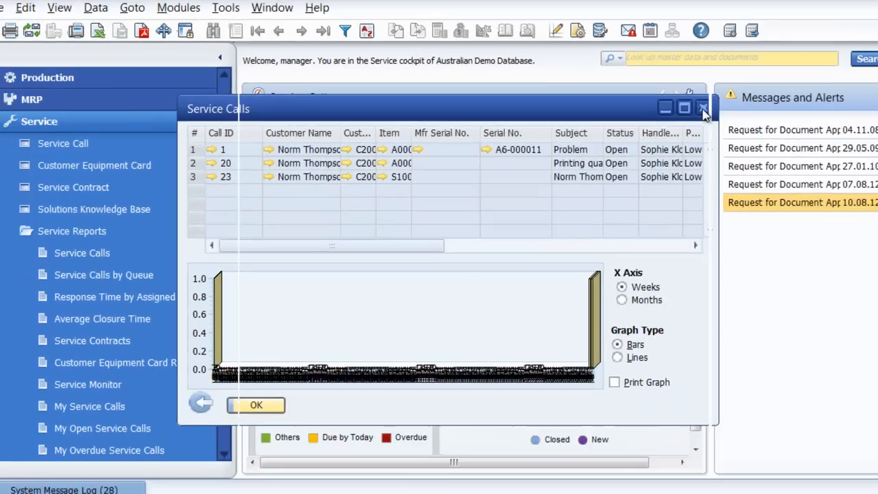
Close the report, check the Service Monitor's 12 open and 1 overdue calls, then close it
click(702, 108)
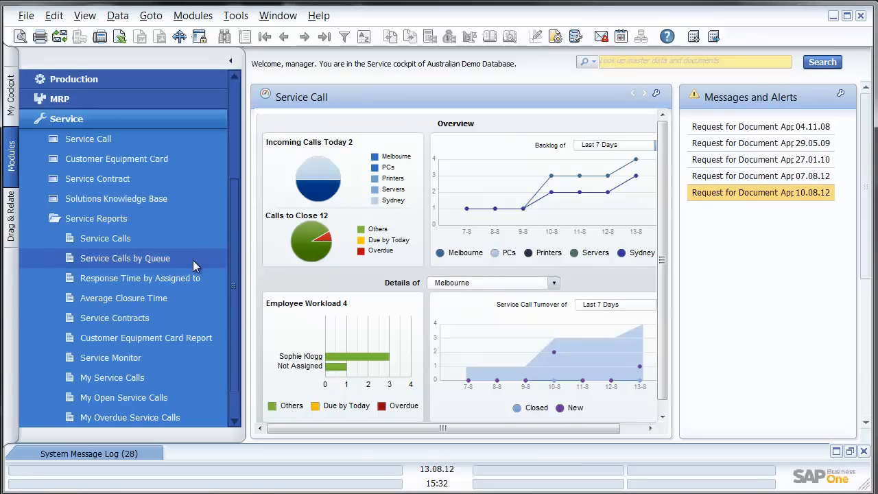
mouse_move(195, 277)
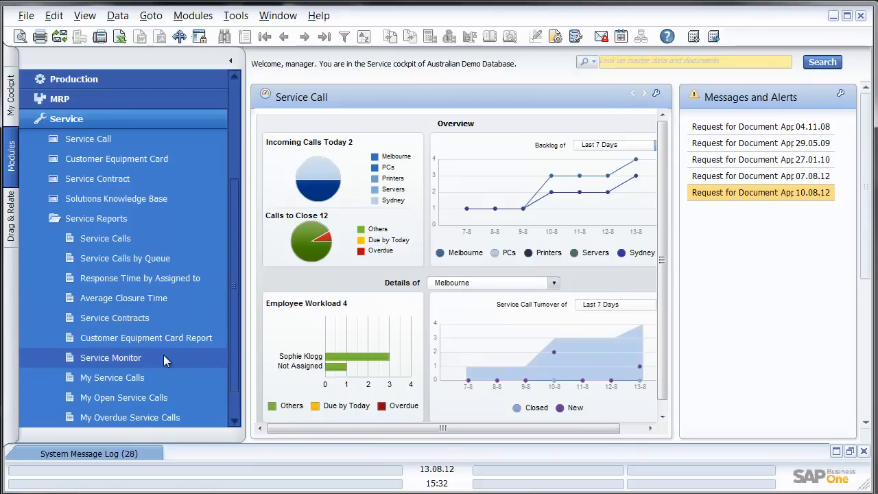
click(110, 356)
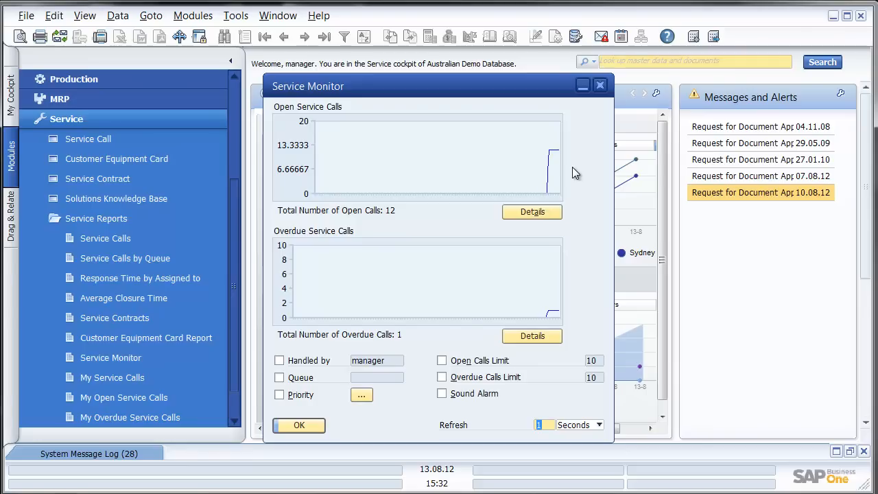
click(600, 85)
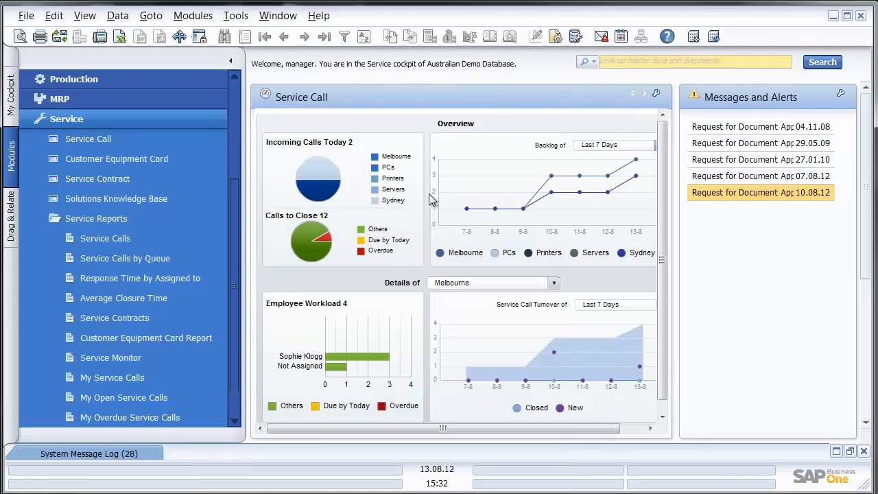
mouse_move(123, 398)
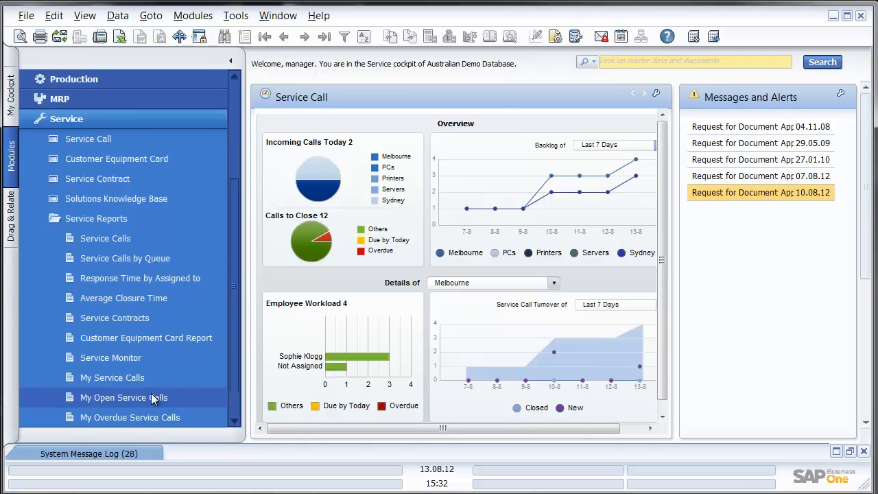
mouse_move(132, 218)
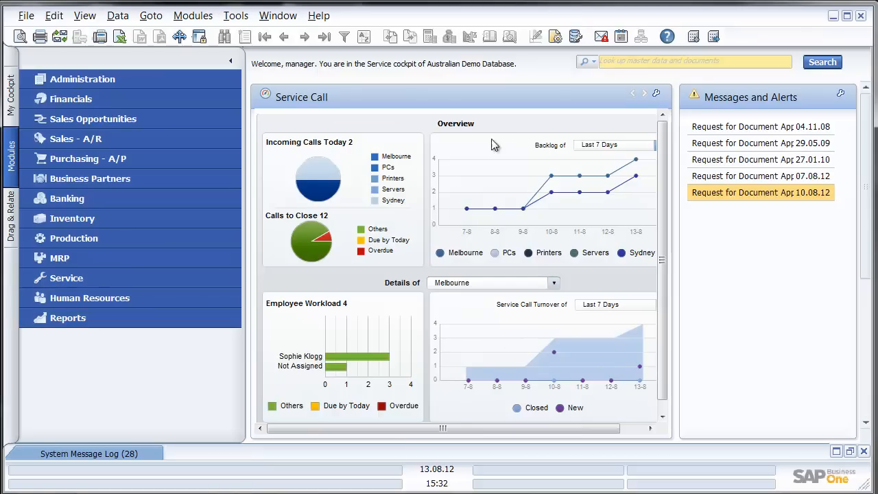
mouse_move(170, 392)
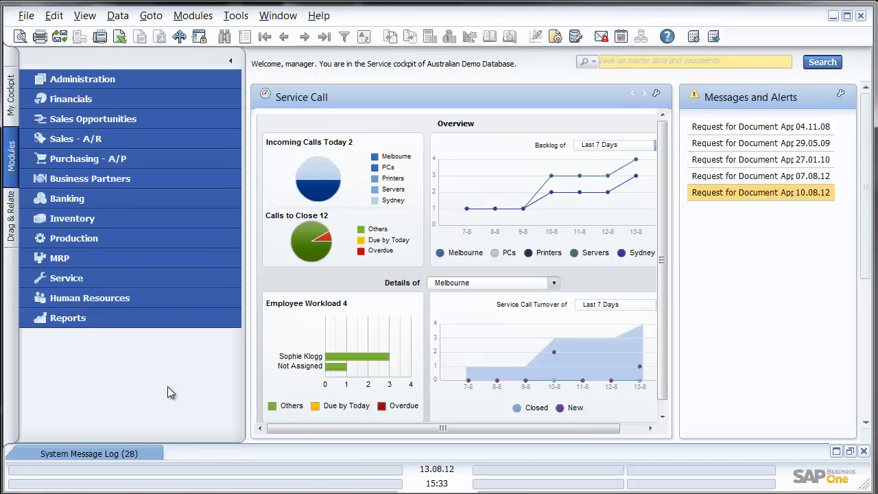
mouse_move(732, 391)
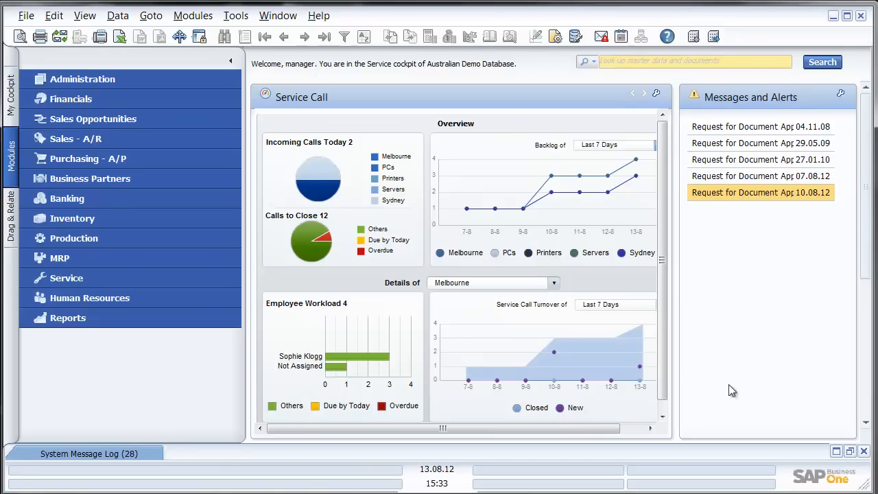